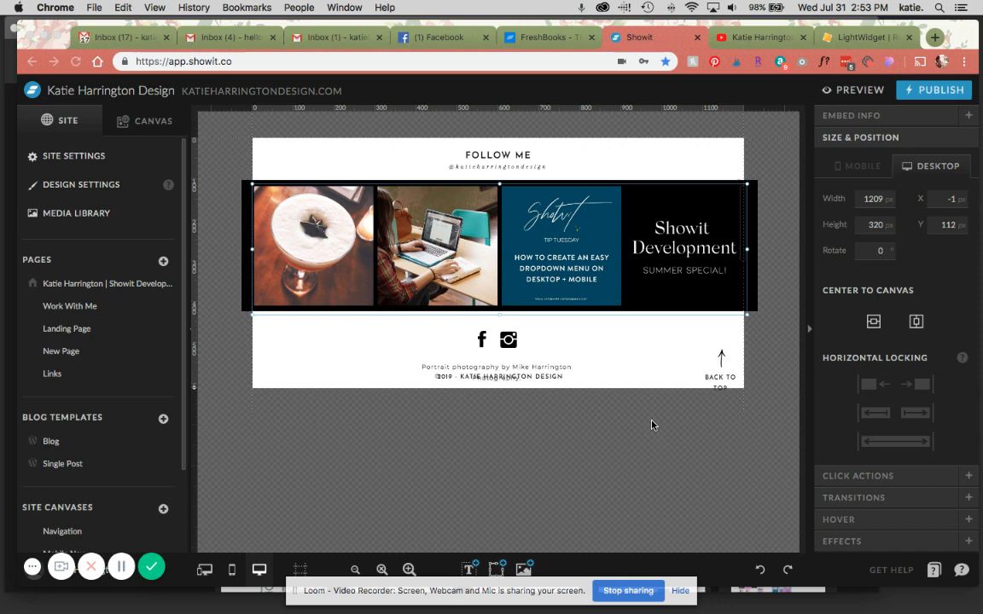
mouse_move(693, 288)
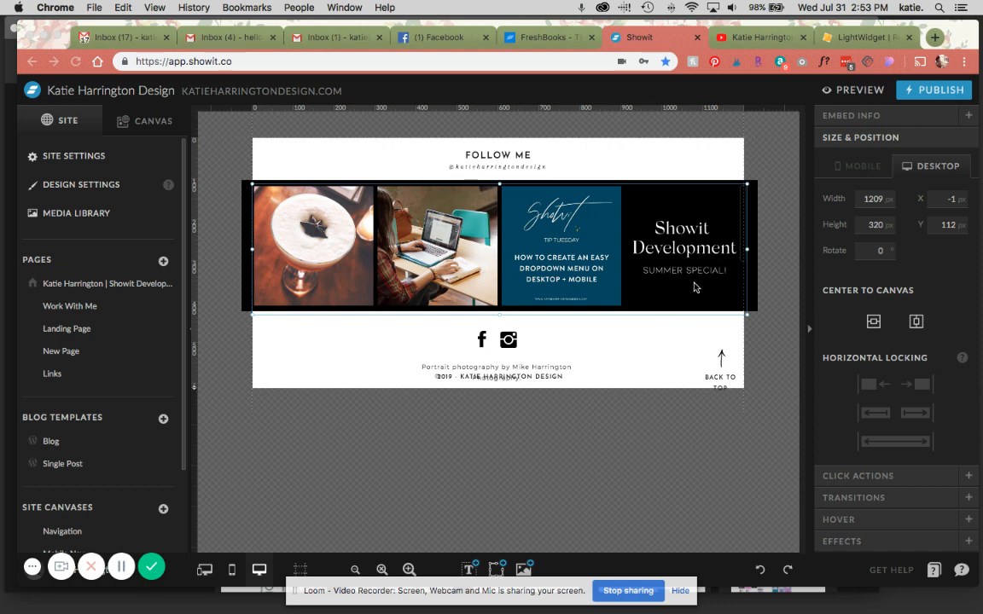
mouse_move(827, 161)
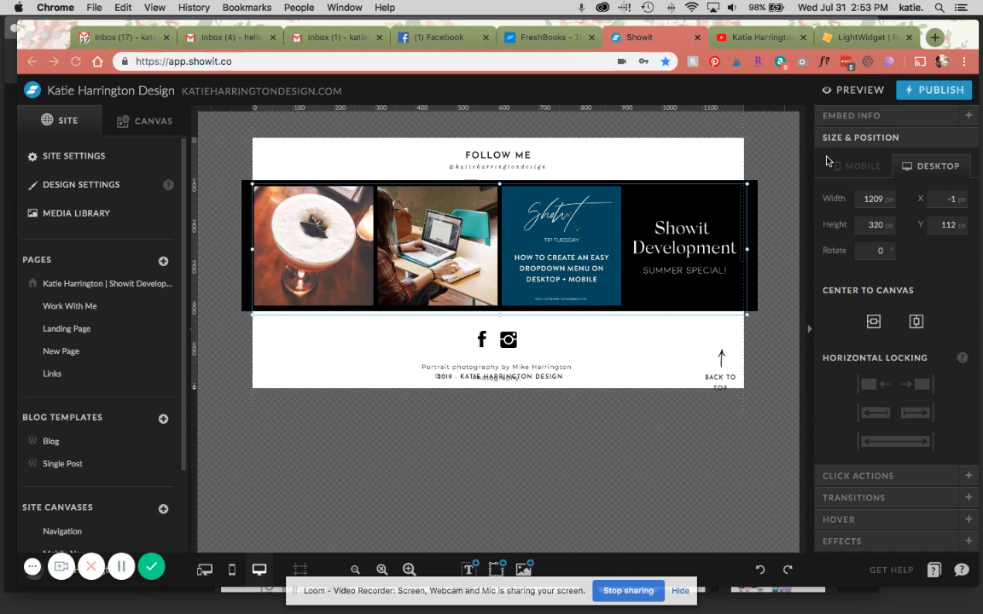
Step: Glance at LightWidget, then bring up the Insta Footer canvas settings in Showit
left_click(864, 37)
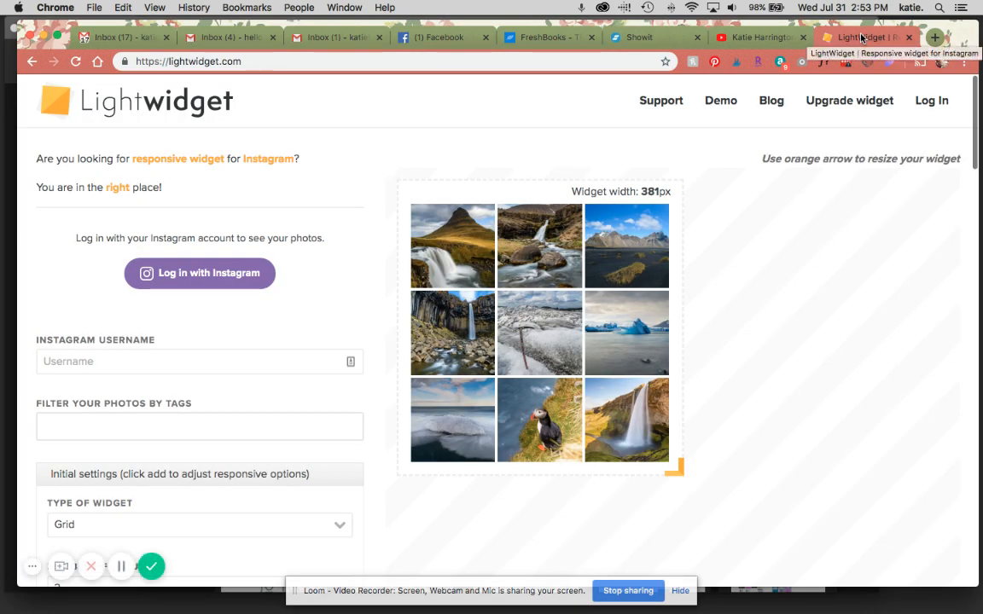
mouse_move(736, 344)
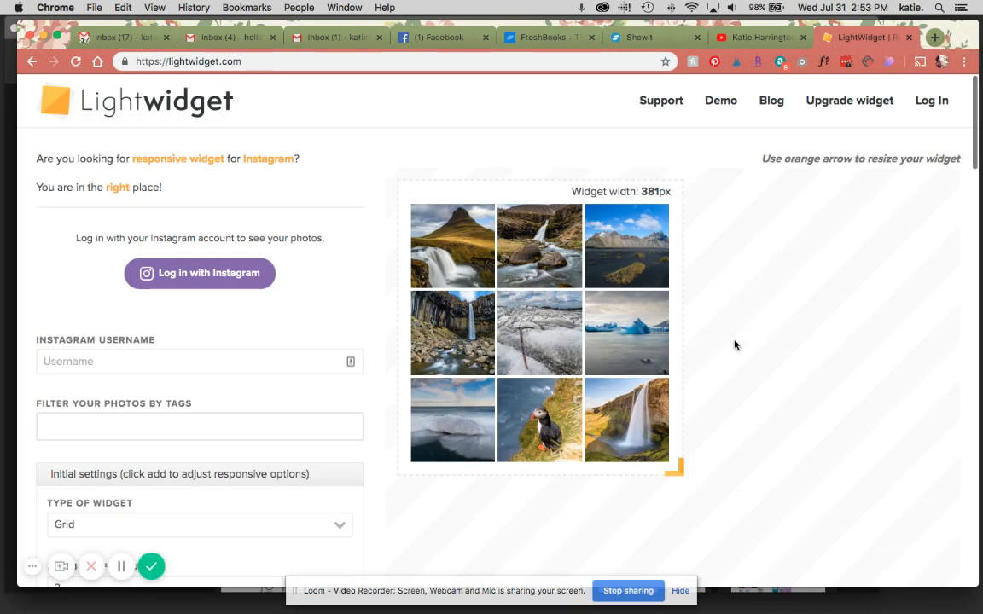
mouse_move(834, 416)
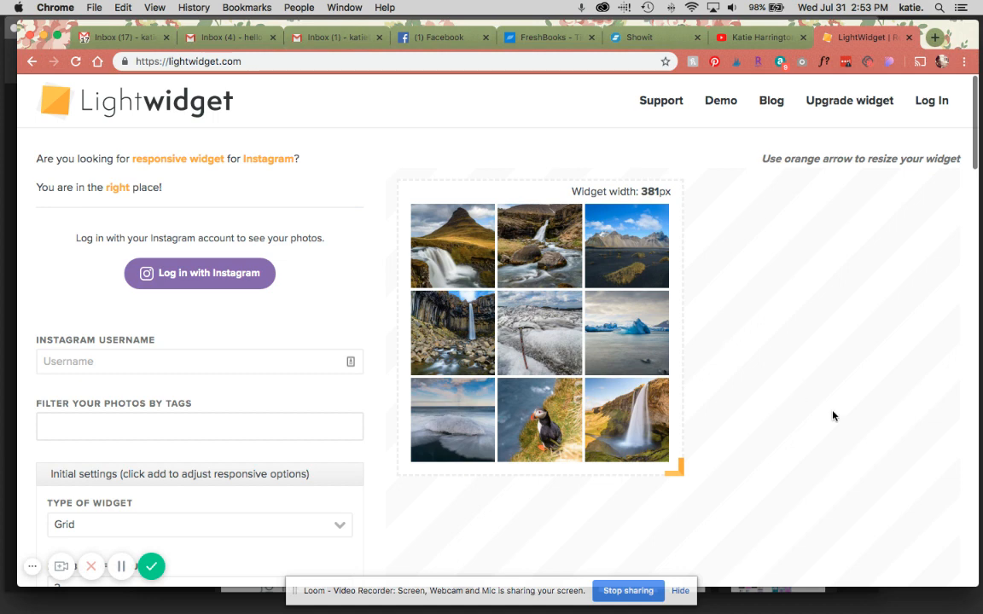
mouse_move(740, 48)
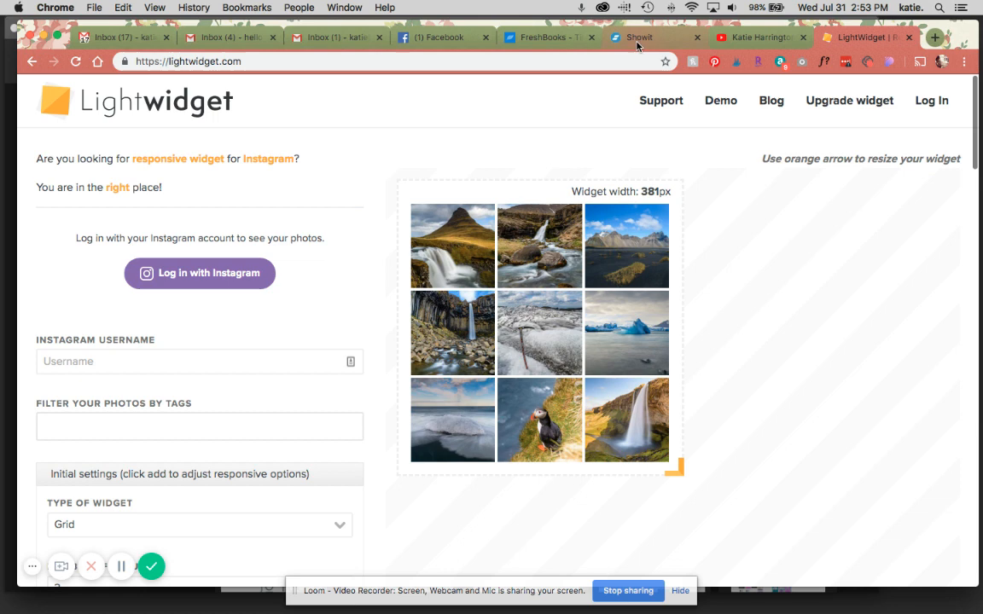
left_click(656, 37)
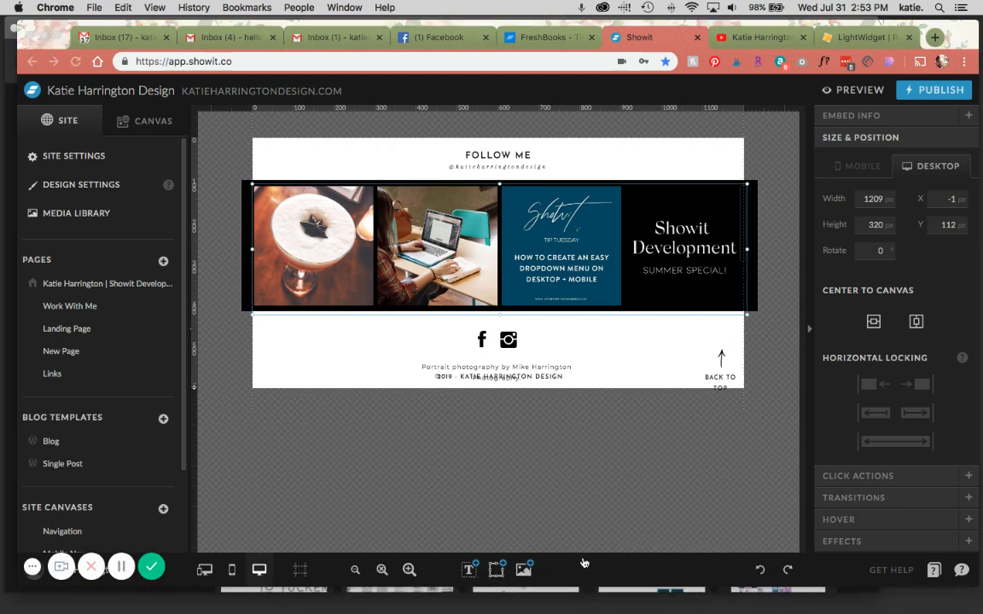
left_click(496, 569)
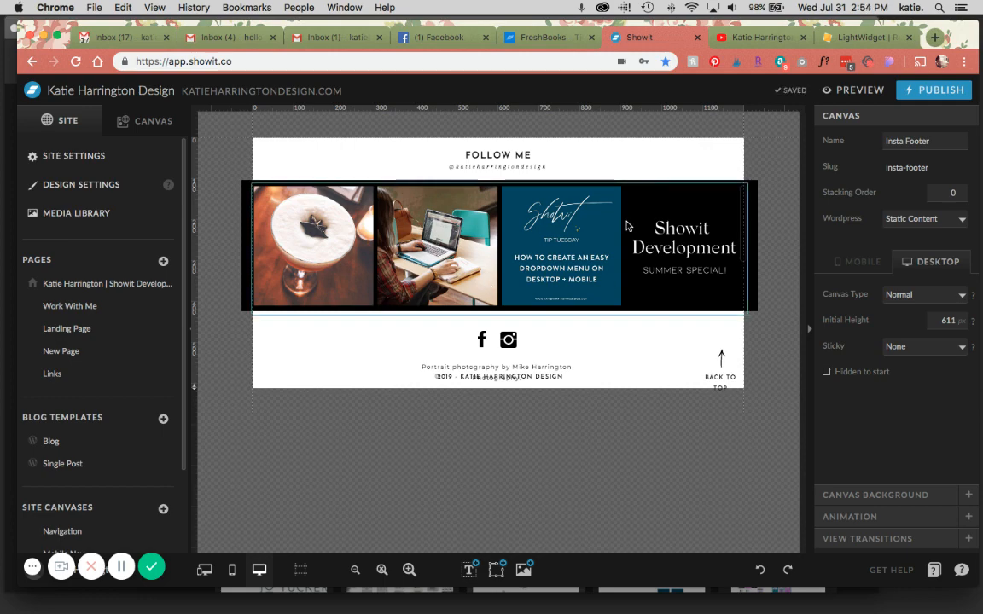
Step: Log in to LightWidget with the Instagram account so its own photos appear
left_click(862, 36)
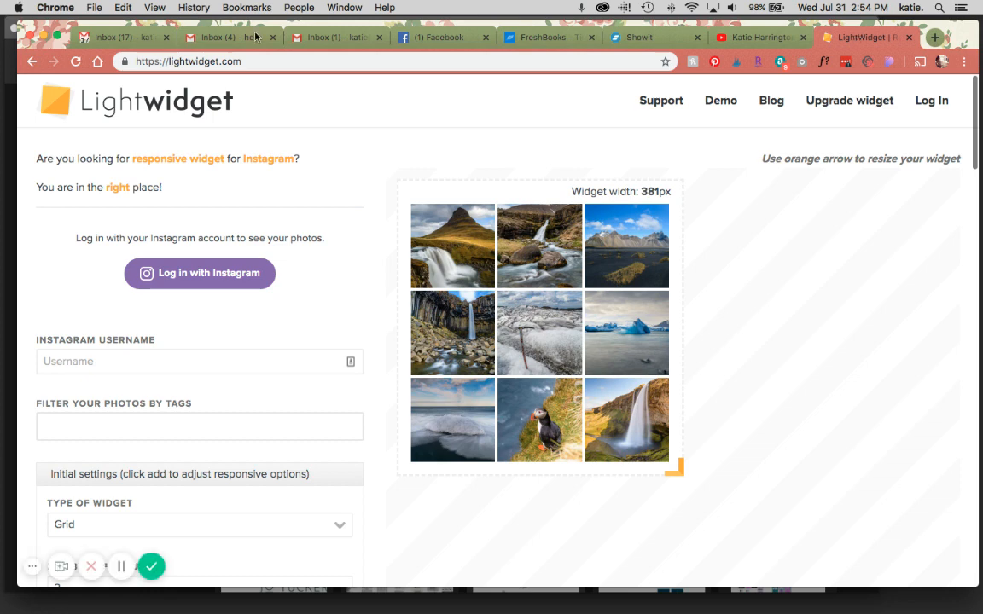
mouse_move(539, 332)
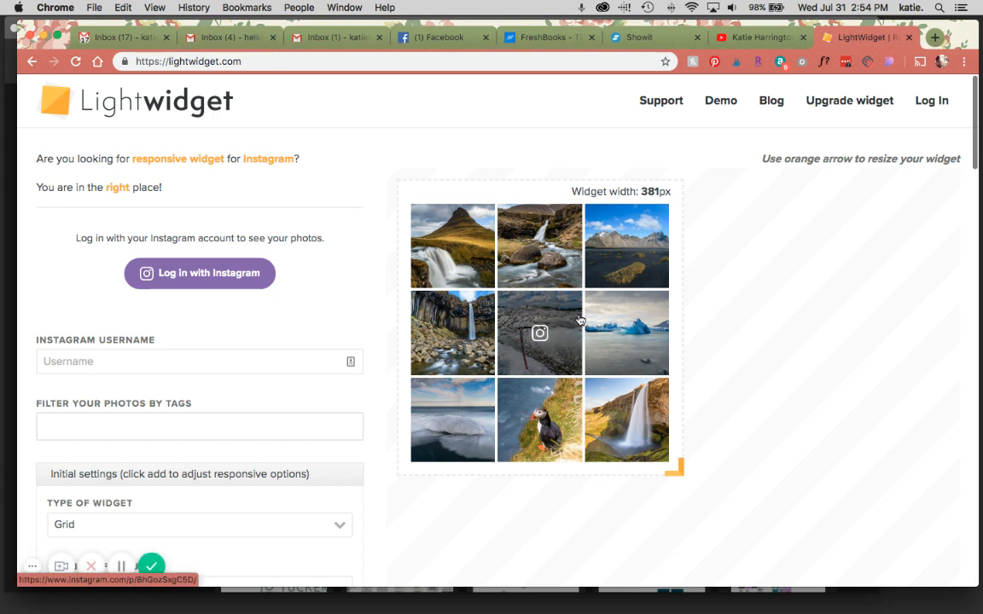
scroll("down", 3)
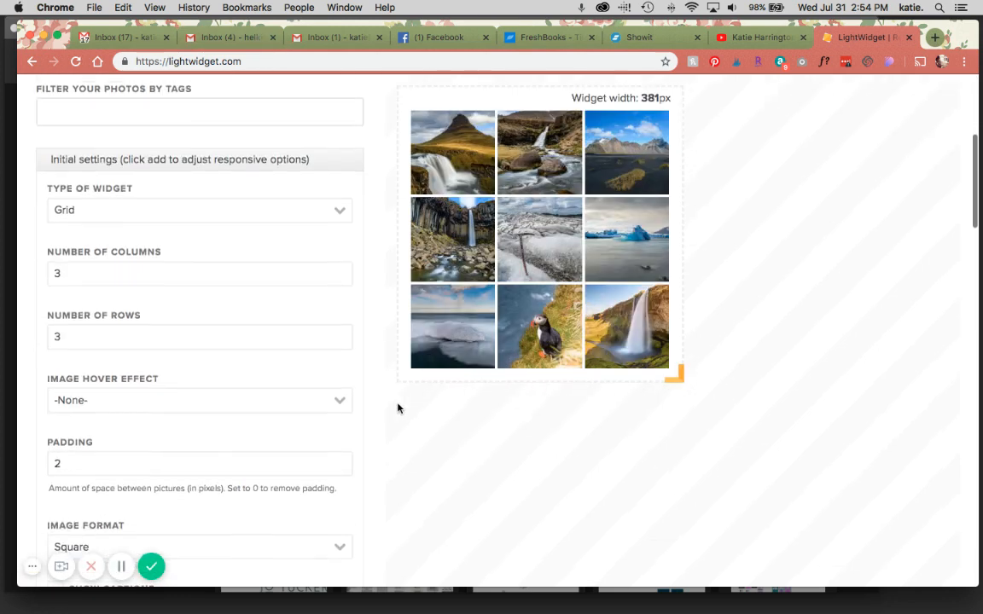
scroll("up", 3)
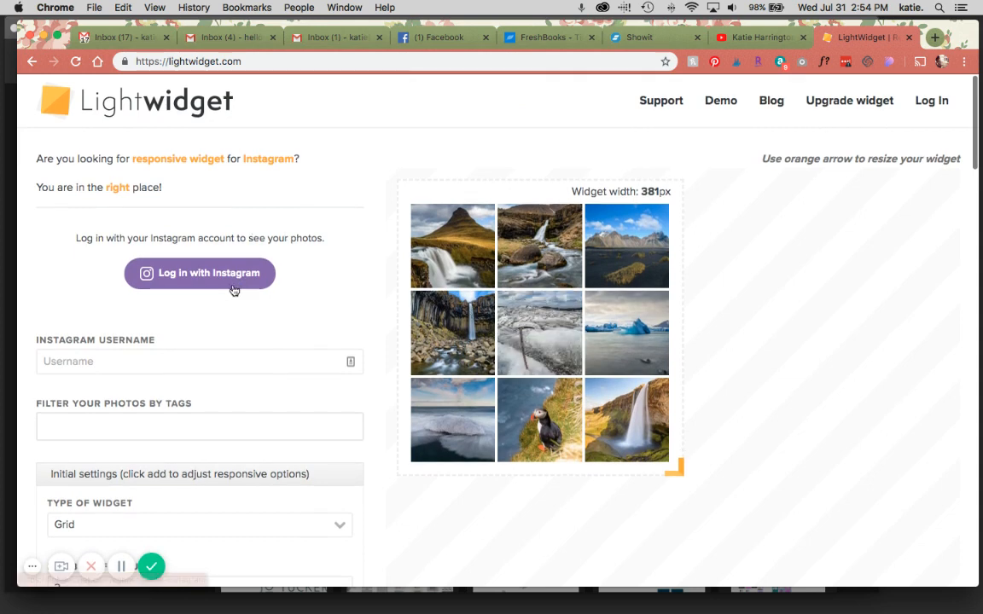
left_click(200, 273)
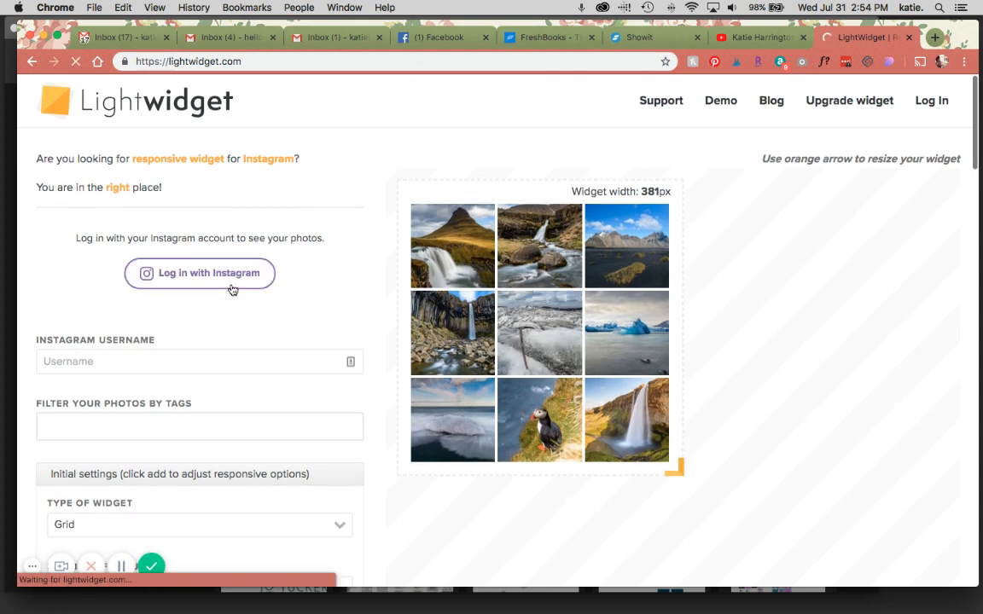
left_click(199, 273)
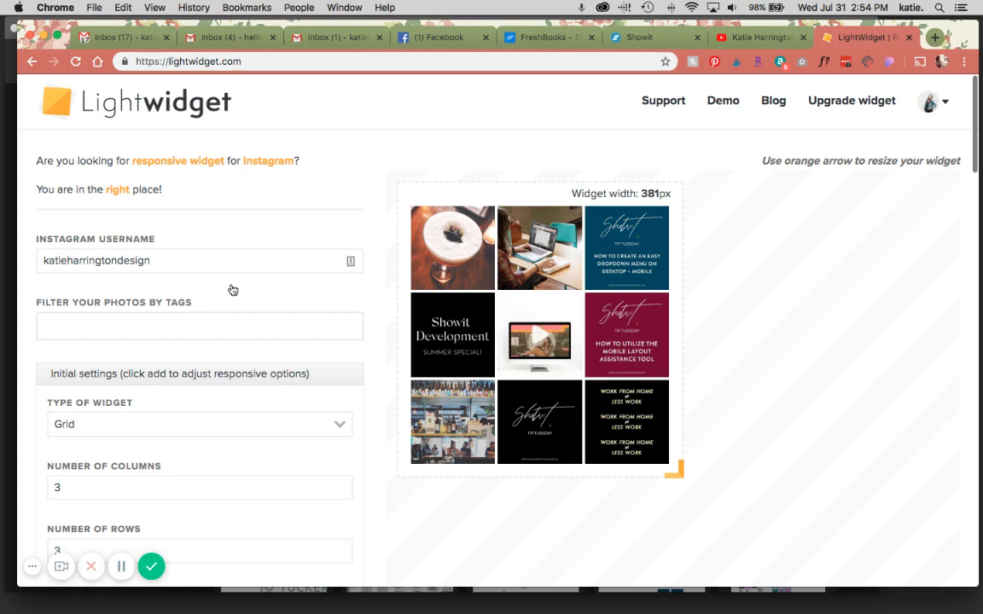
mouse_move(465, 438)
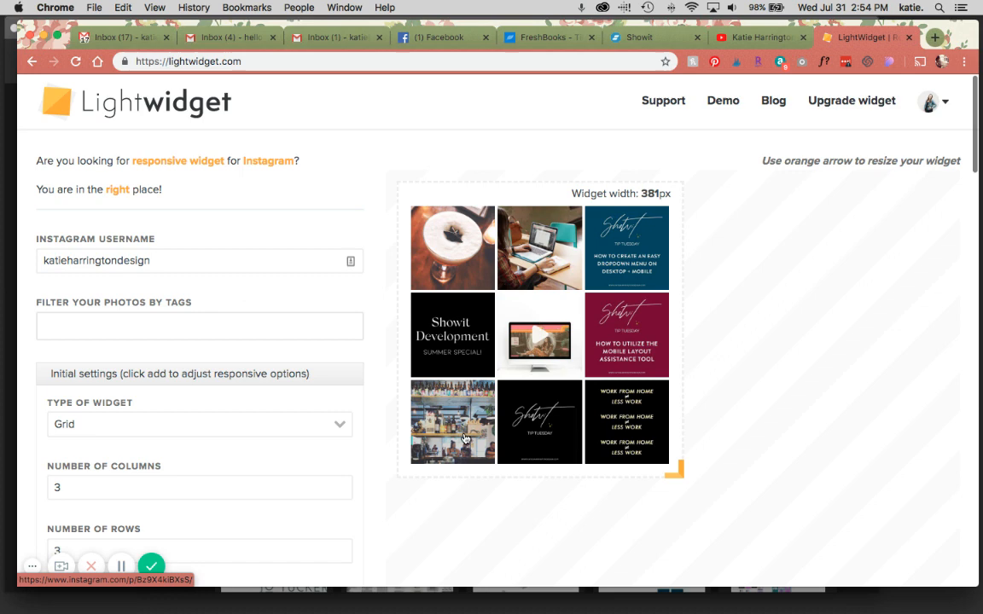
mouse_move(521, 462)
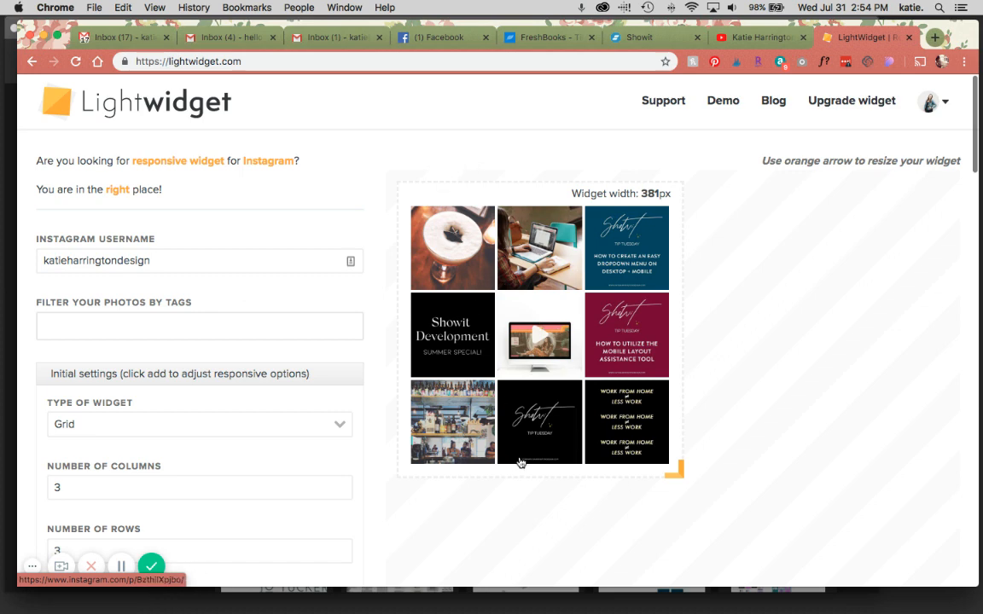
Step: Resize the LightWidget feed preview to 366 px wide and return to Showit
left_click_drag(669, 468, 720, 523)
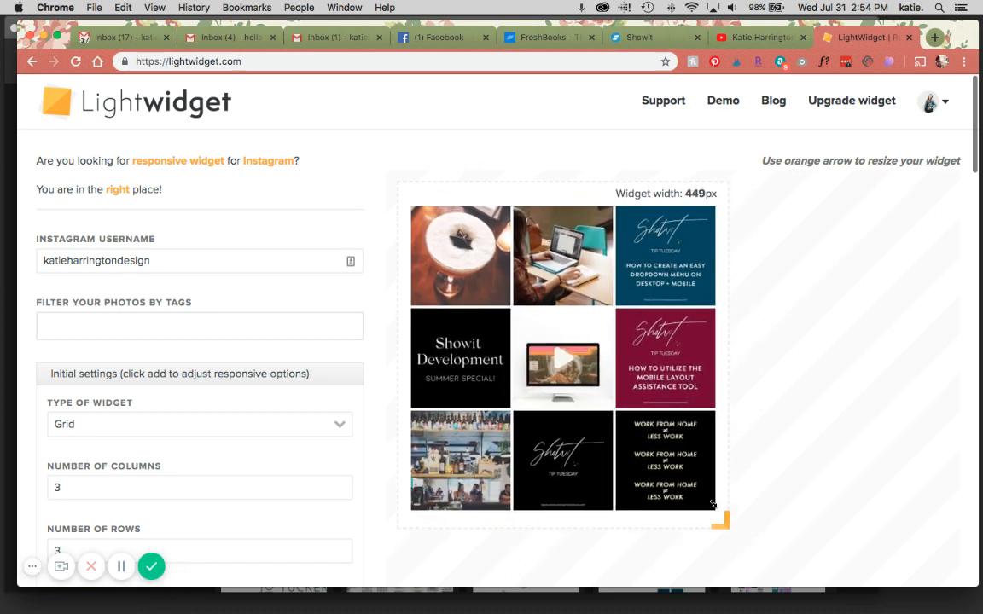
left_click_drag(720, 520, 669, 463)
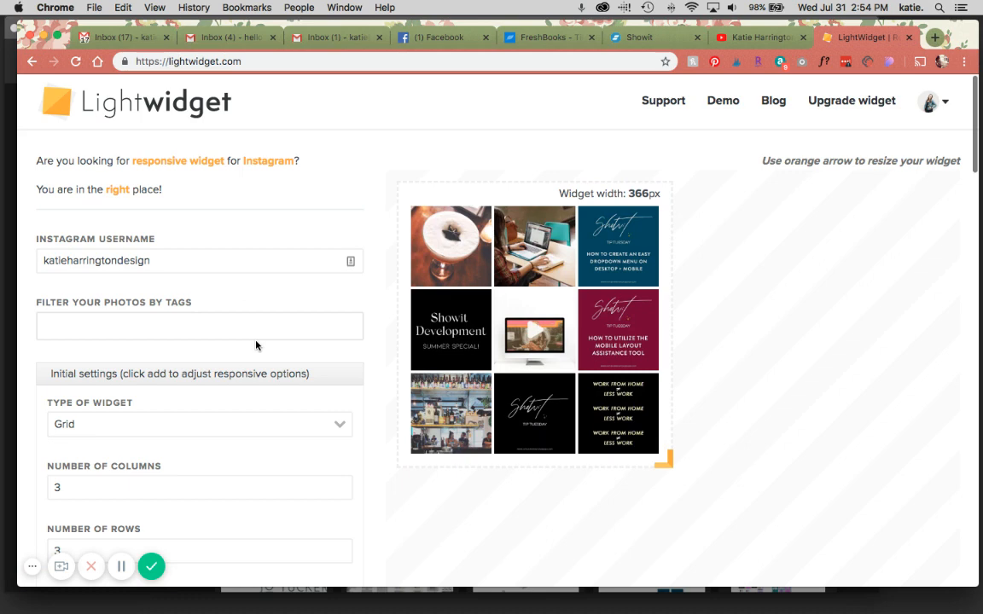
left_click(653, 37)
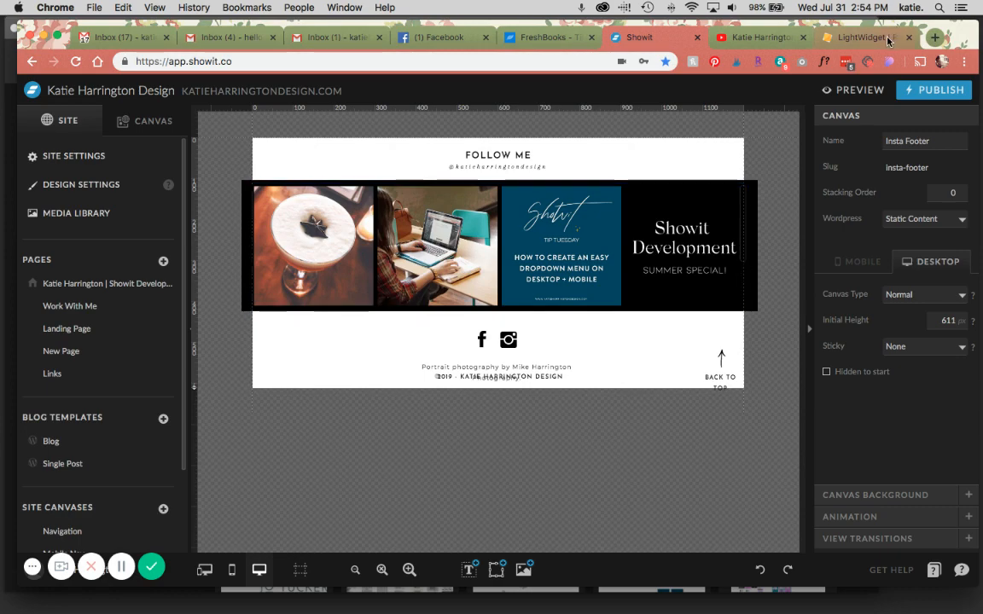
left_click(862, 37)
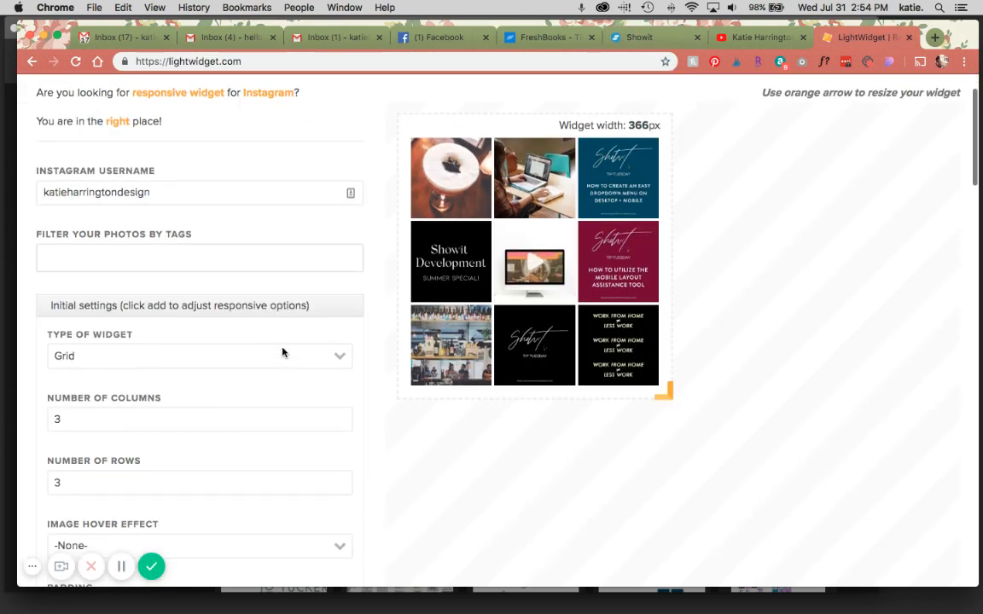
left_click(198, 482)
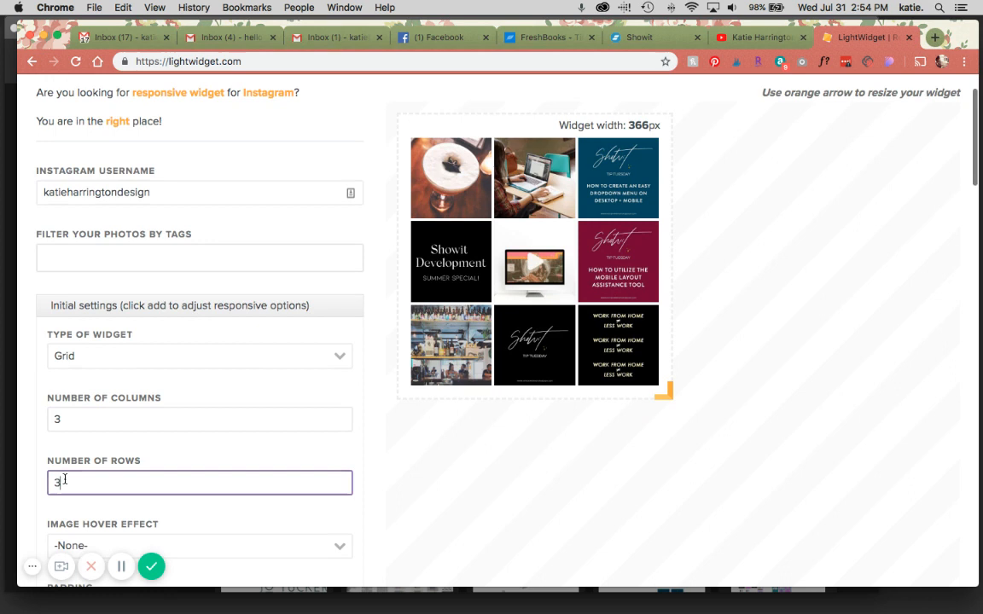
left_click(199, 419)
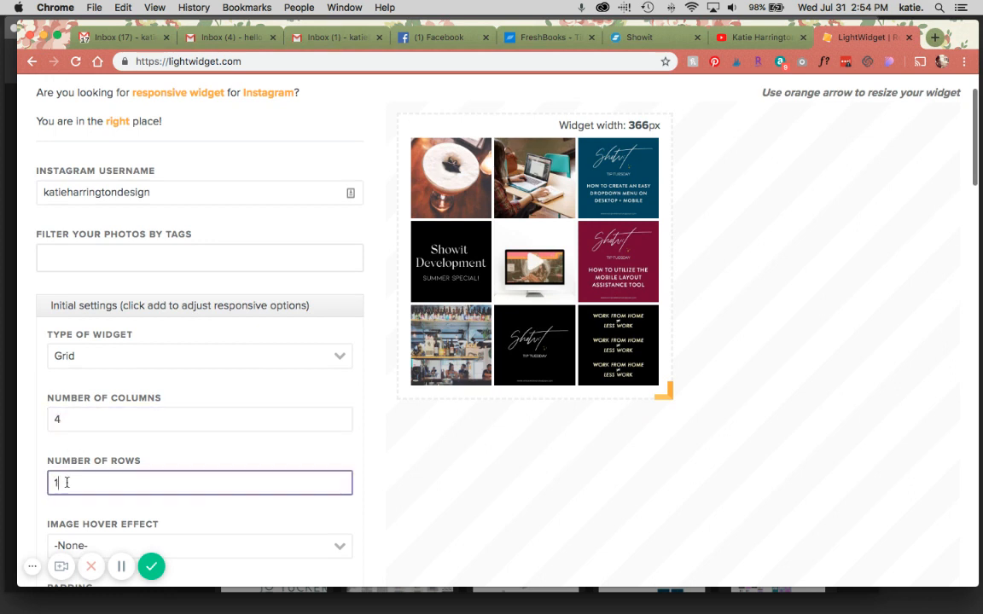
scroll("down", 3)
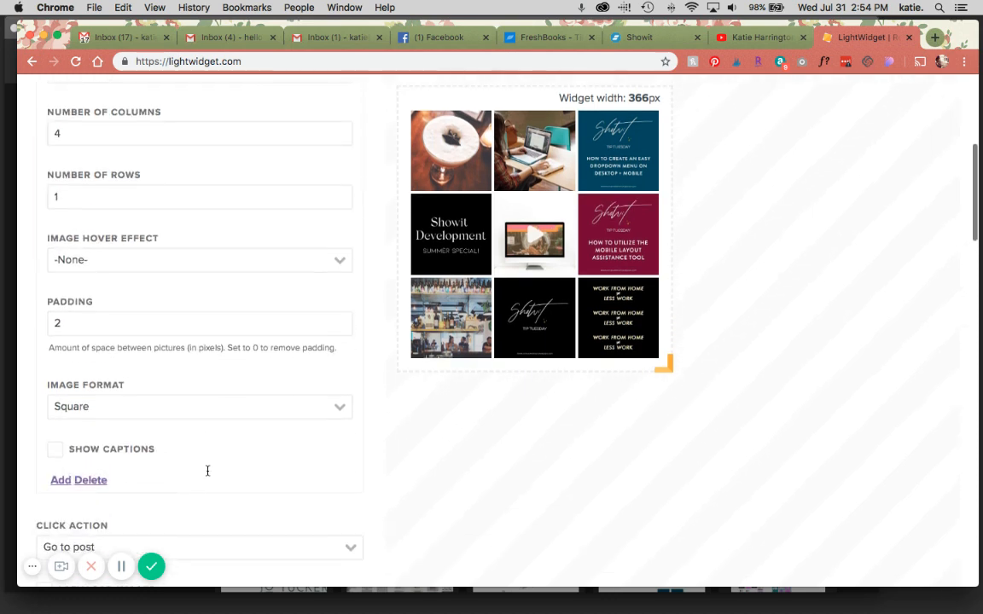
scroll("down", 3)
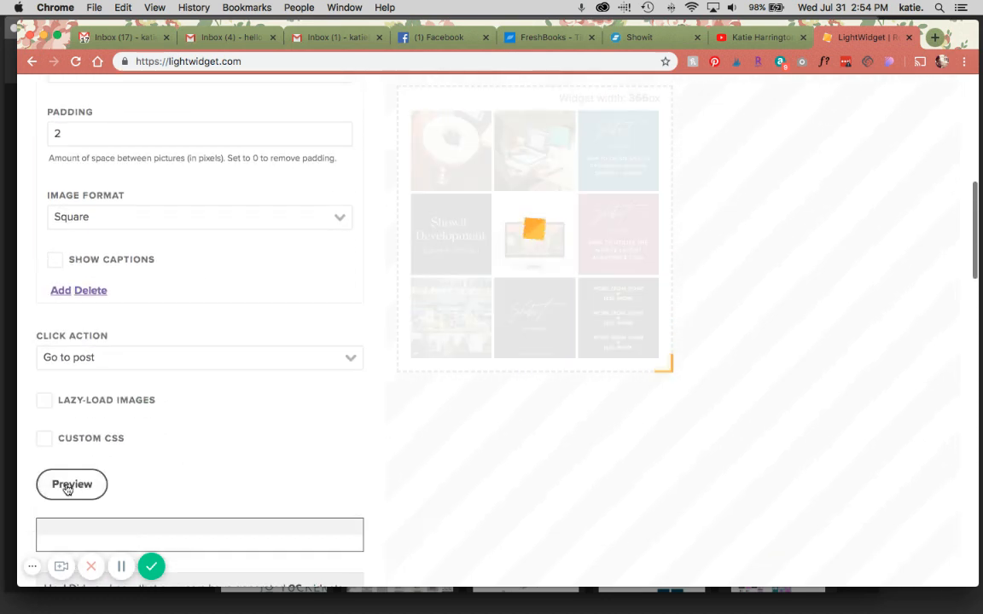
left_click(72, 484)
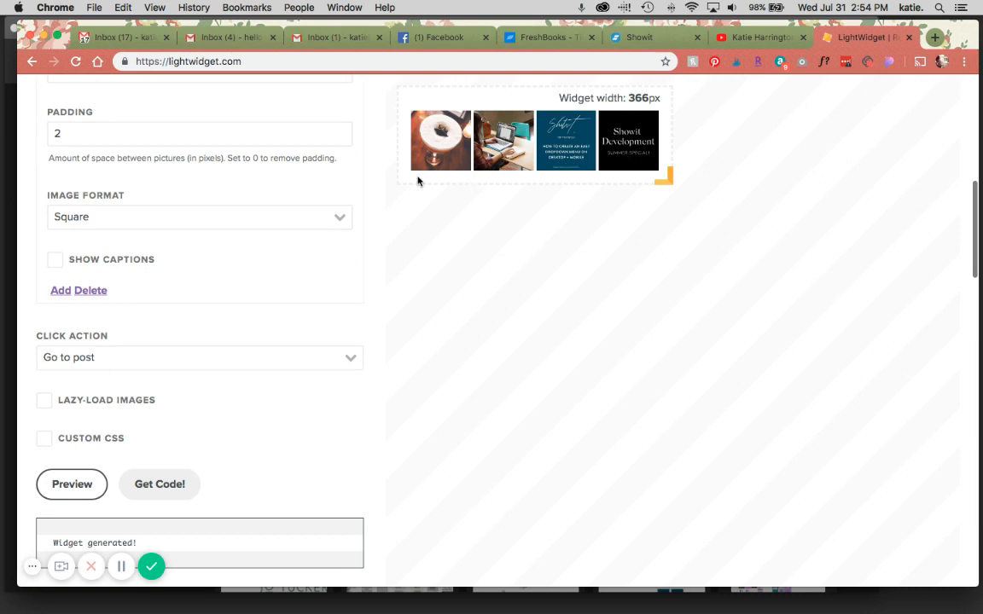
mouse_move(336, 201)
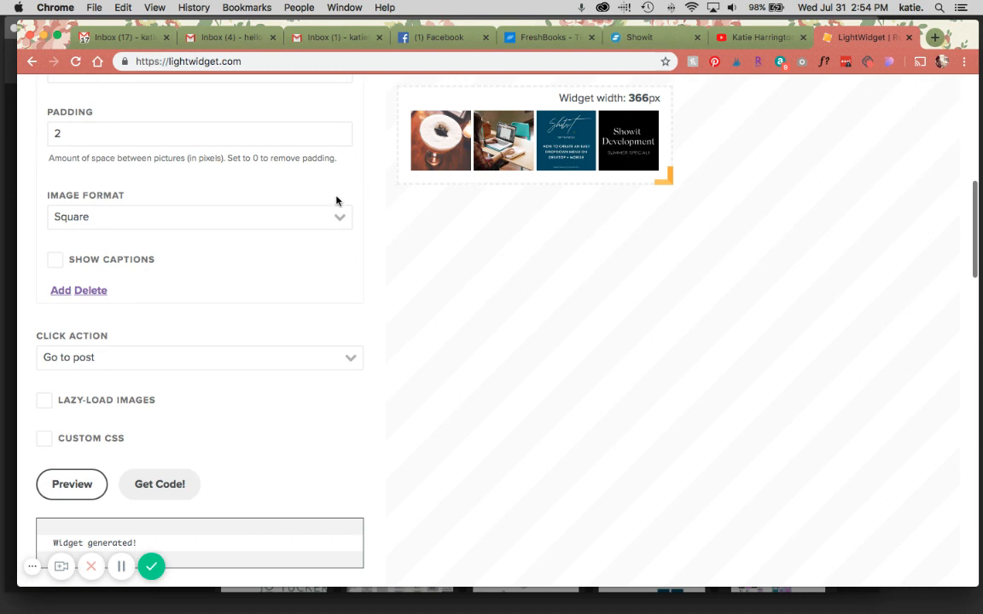
scroll("up", 3)
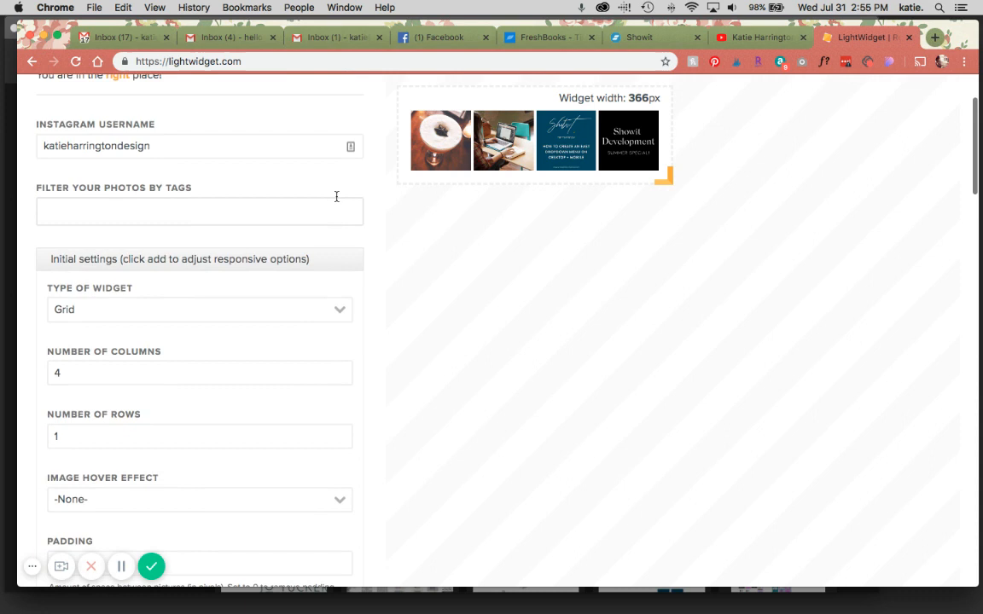
left_click(199, 499)
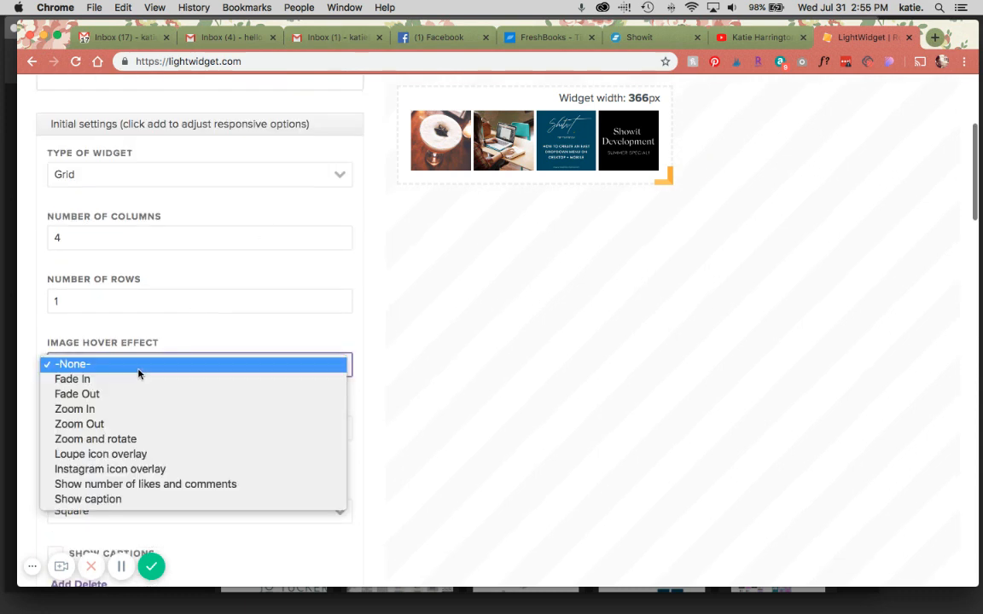
left_click(72, 365)
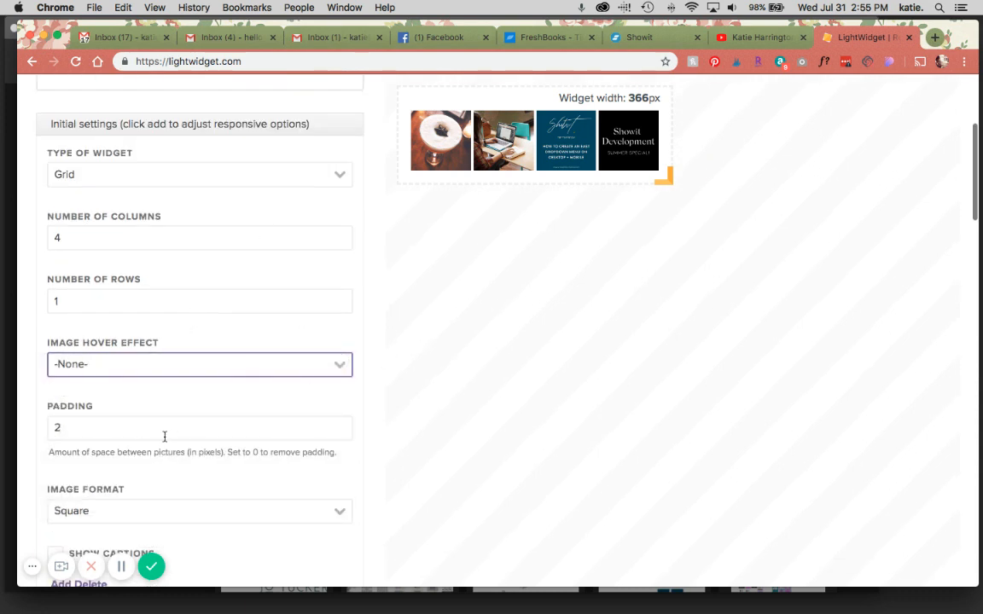
left_click(199, 510)
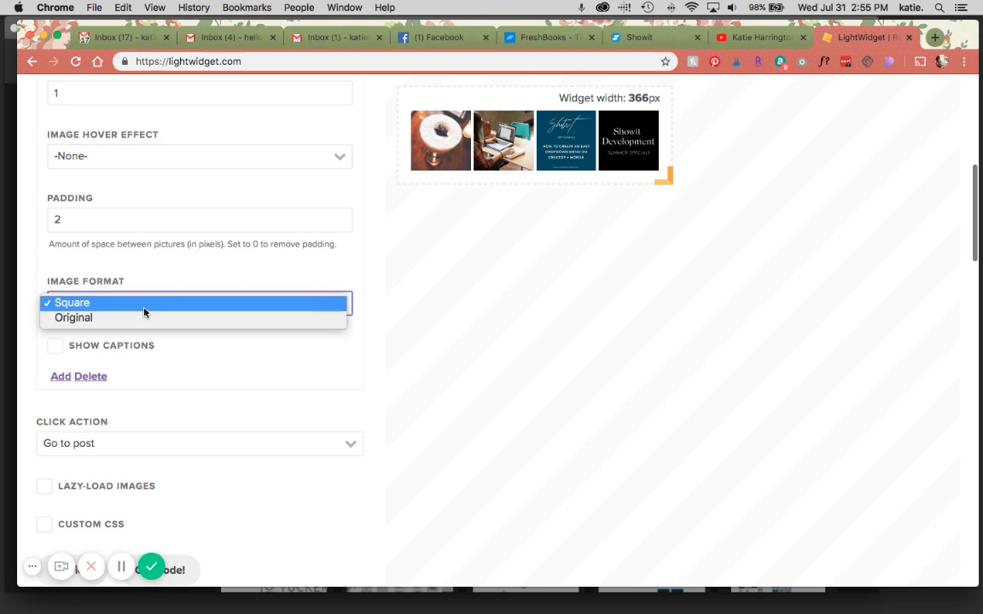
left_click(72, 302)
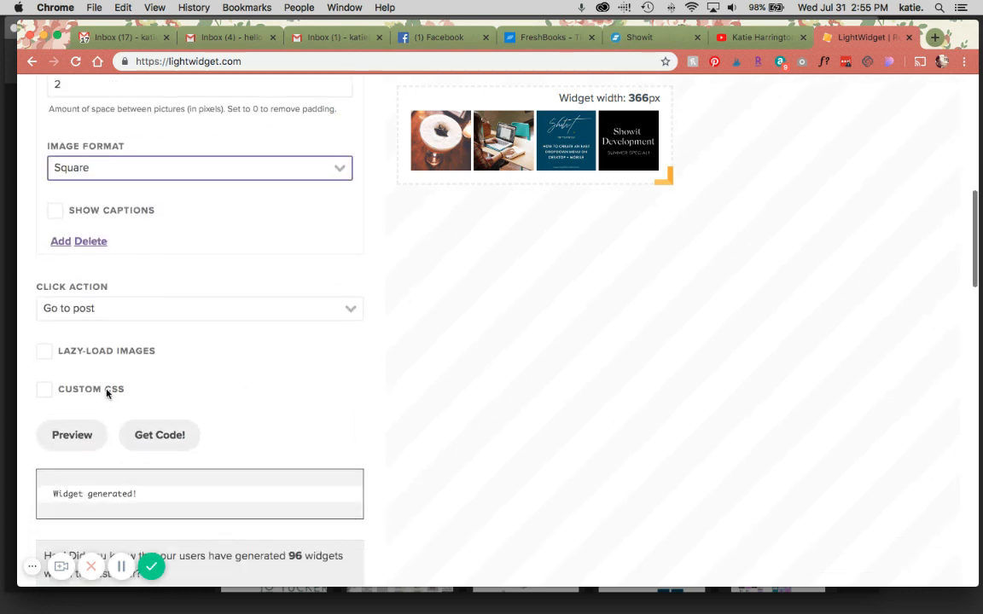
mouse_move(717, 184)
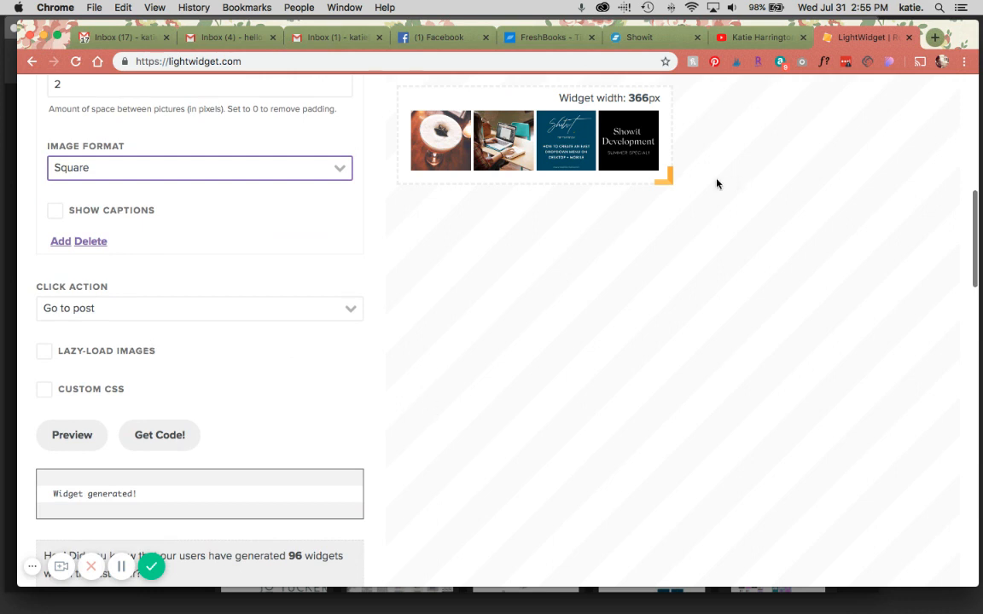
Step: Widen the LightWidget preview to about 769 px and refresh it to five posts in a row
left_click_drag(670, 177, 943, 248)
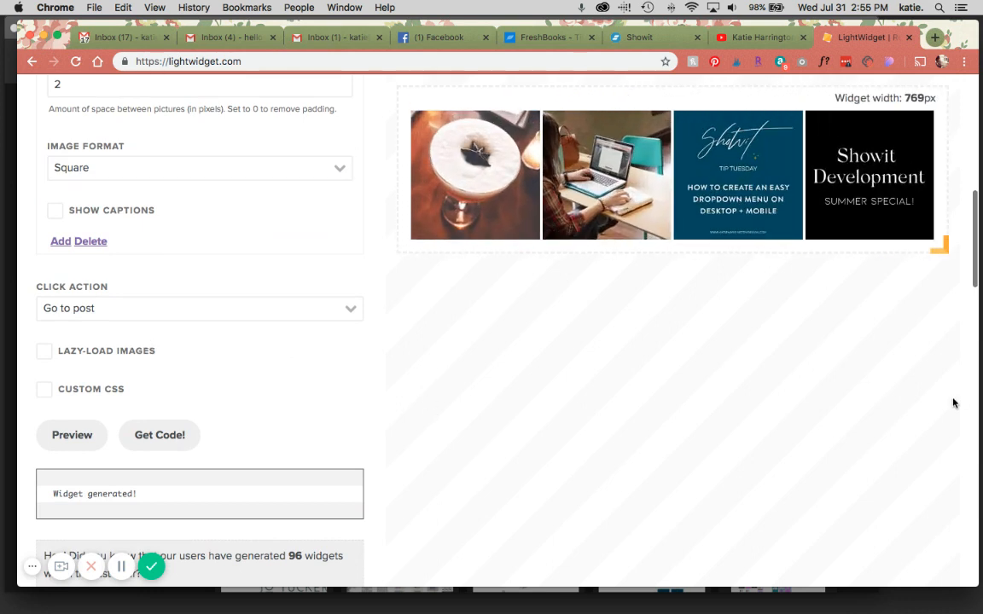
mouse_move(446, 295)
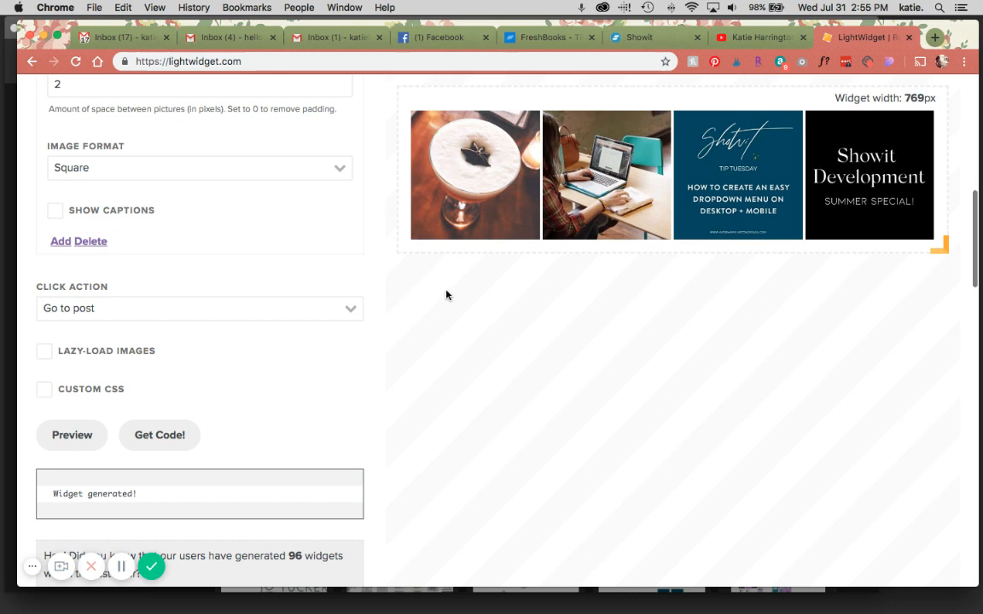
scroll("up", 3)
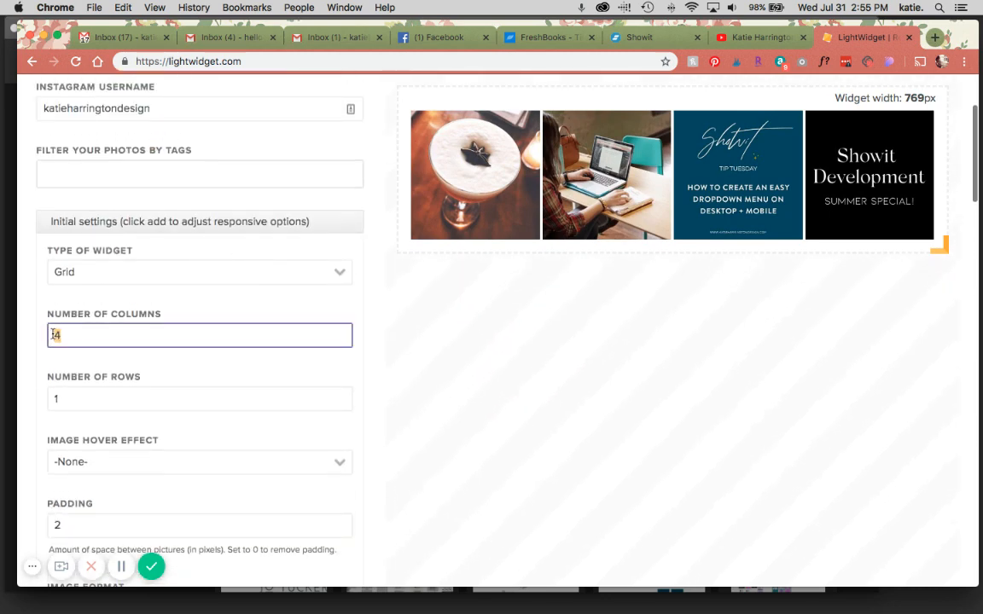
scroll("down", 3)
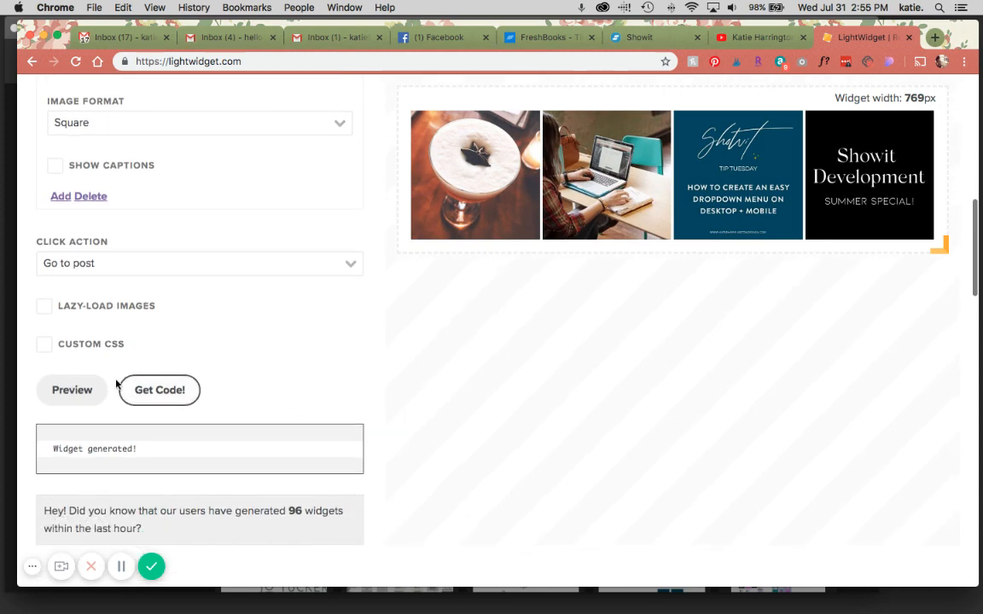
left_click(72, 390)
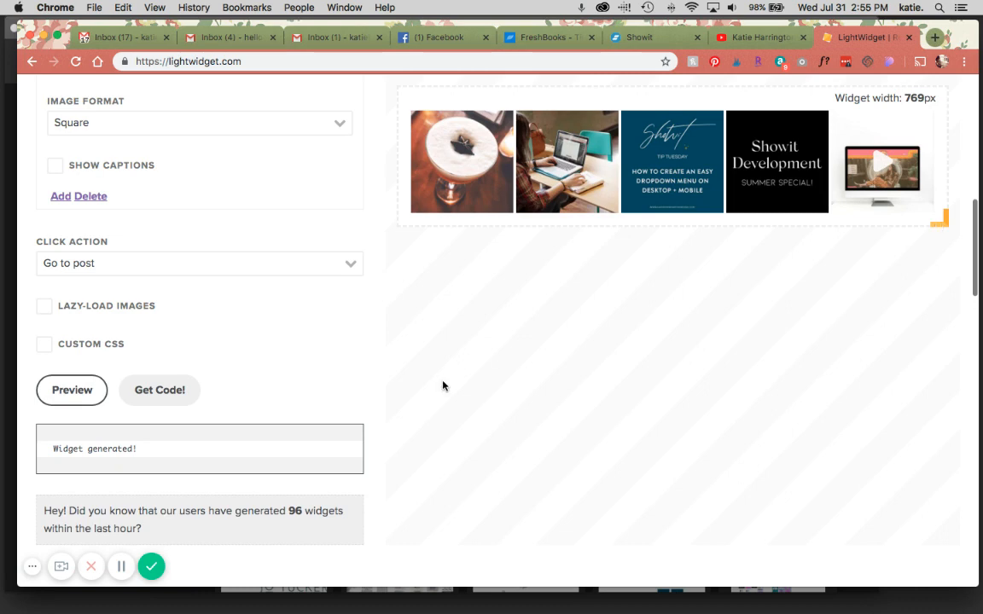
scroll("down", 3)
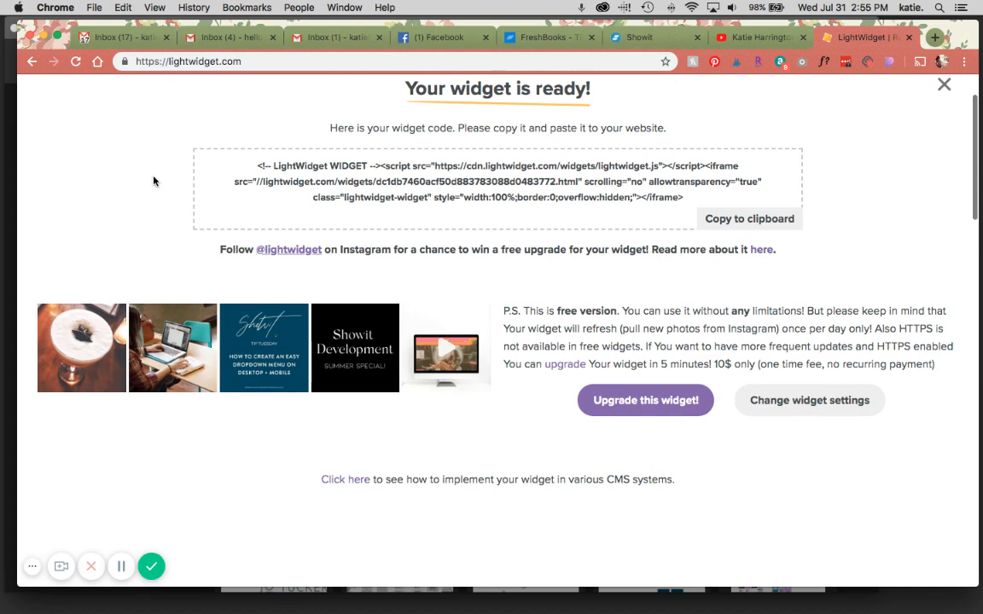
mouse_move(645, 400)
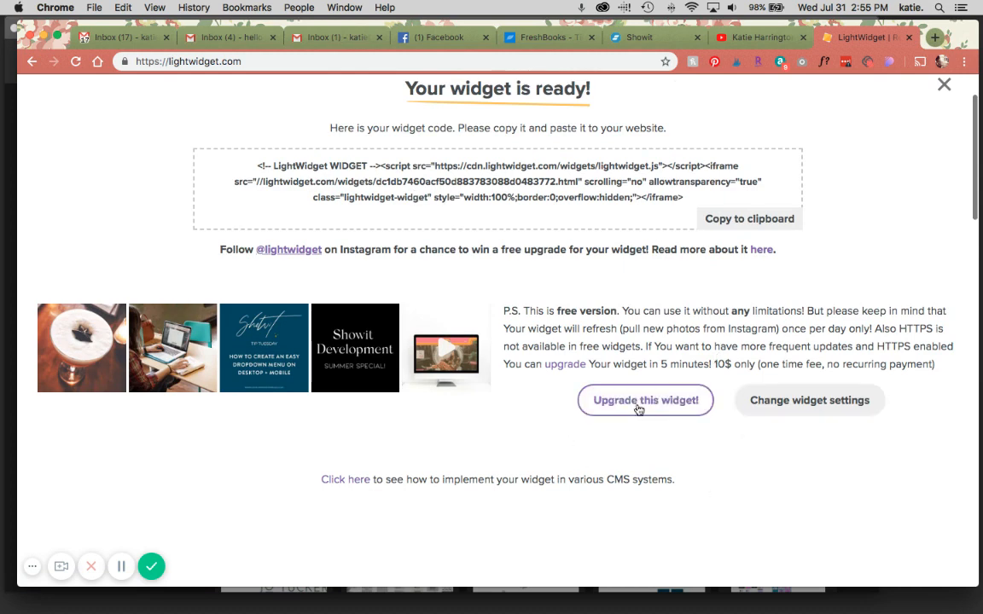
Step: Open the $10 Widget Upgrade page for the five-post widget
left_click(645, 400)
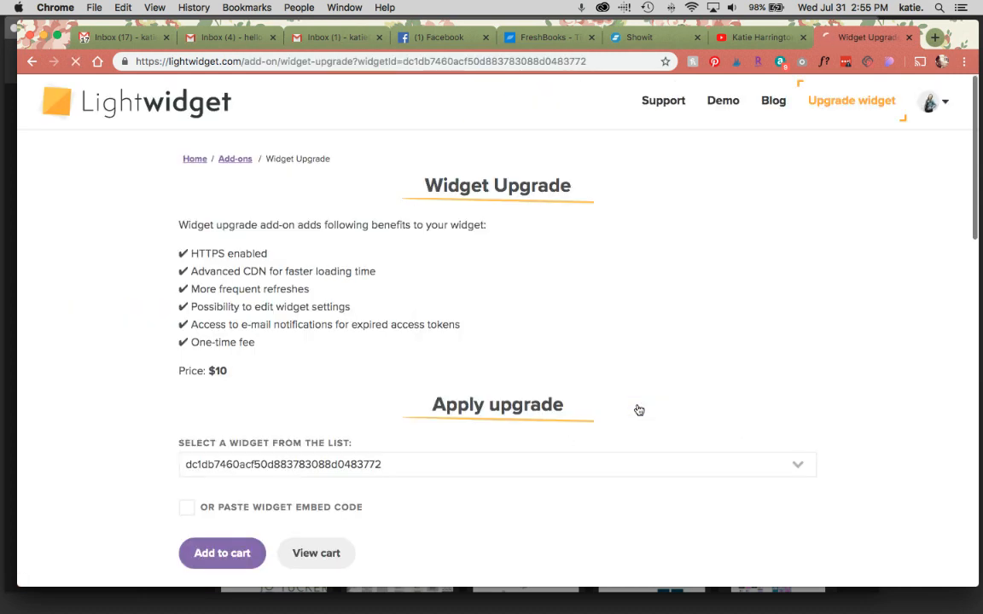
Step: Review upgrade details, close Showit's existing footer embed code, and return to LightWidget
scroll("down", 3)
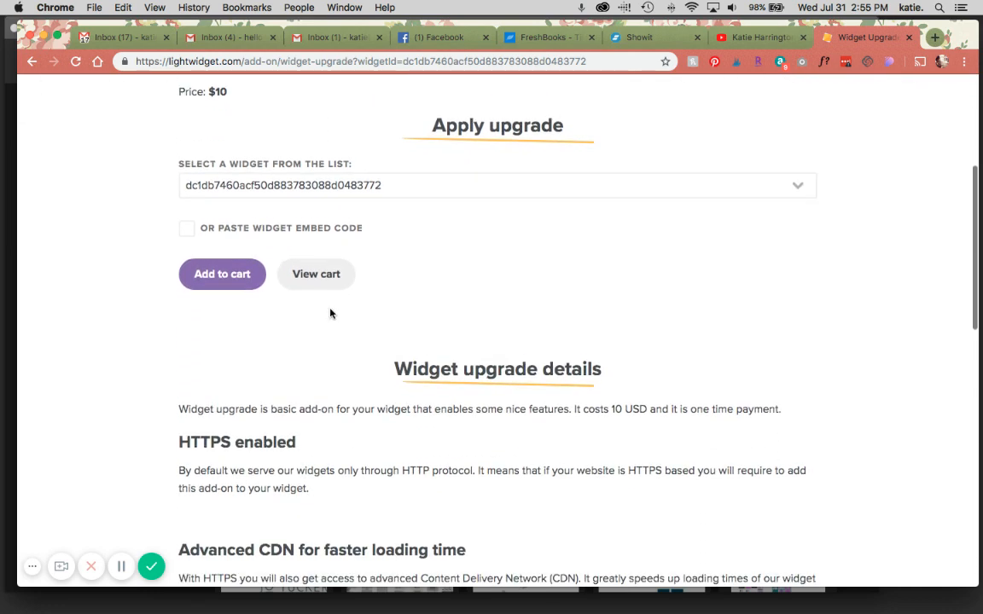
scroll("down", 3)
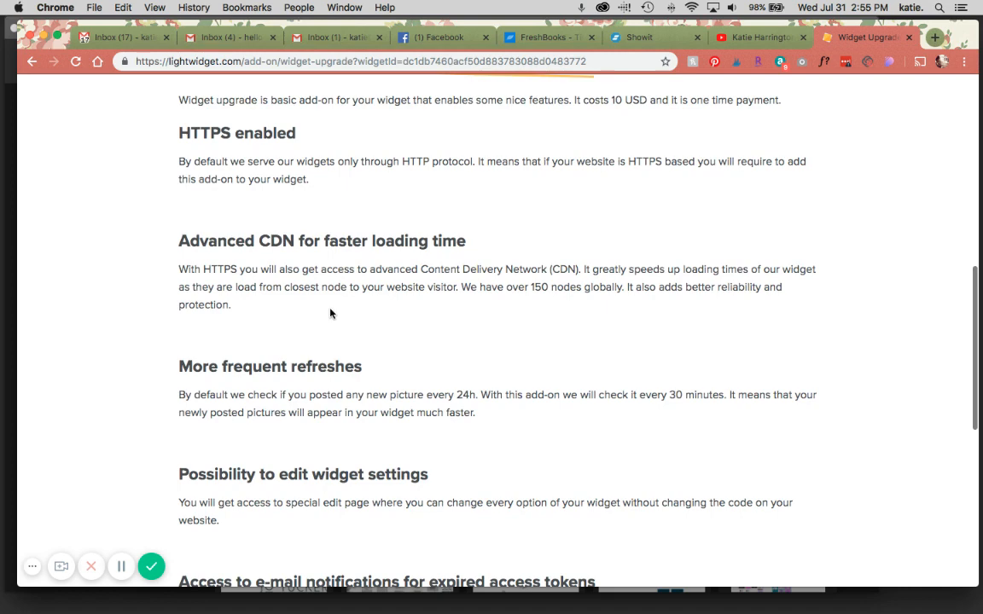
scroll("up", 3)
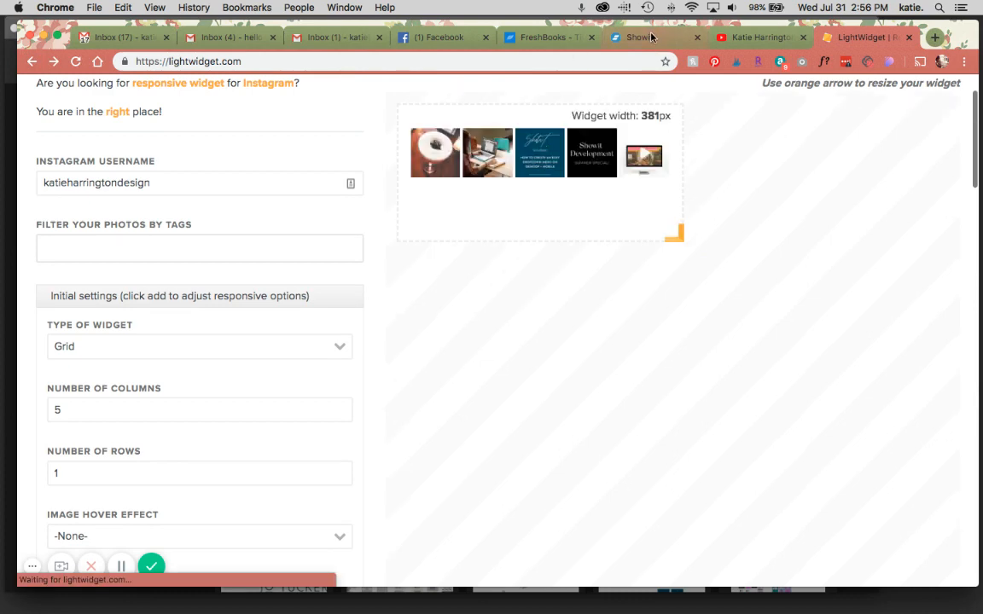
left_click(652, 36)
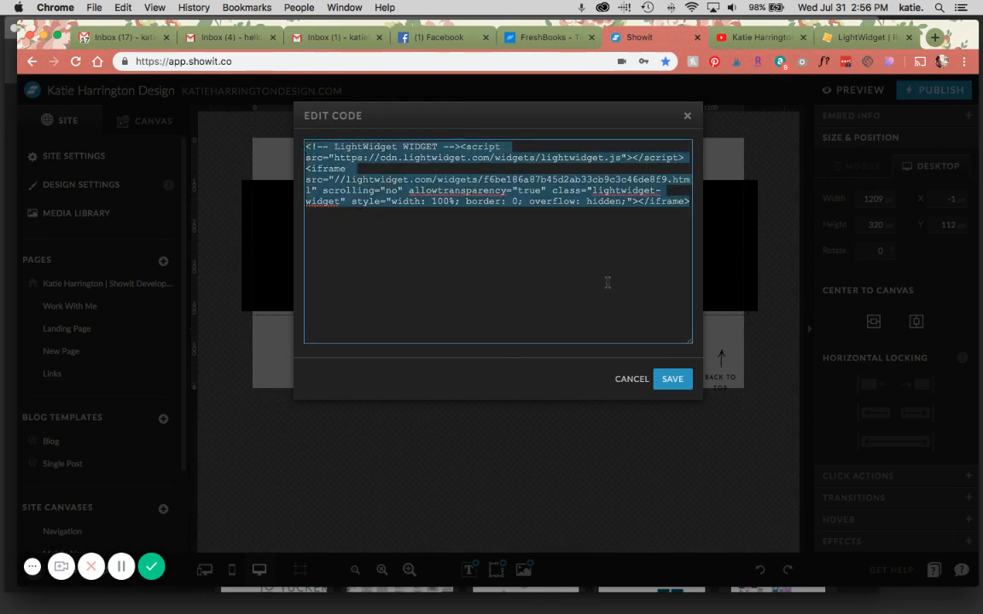
left_click(673, 379)
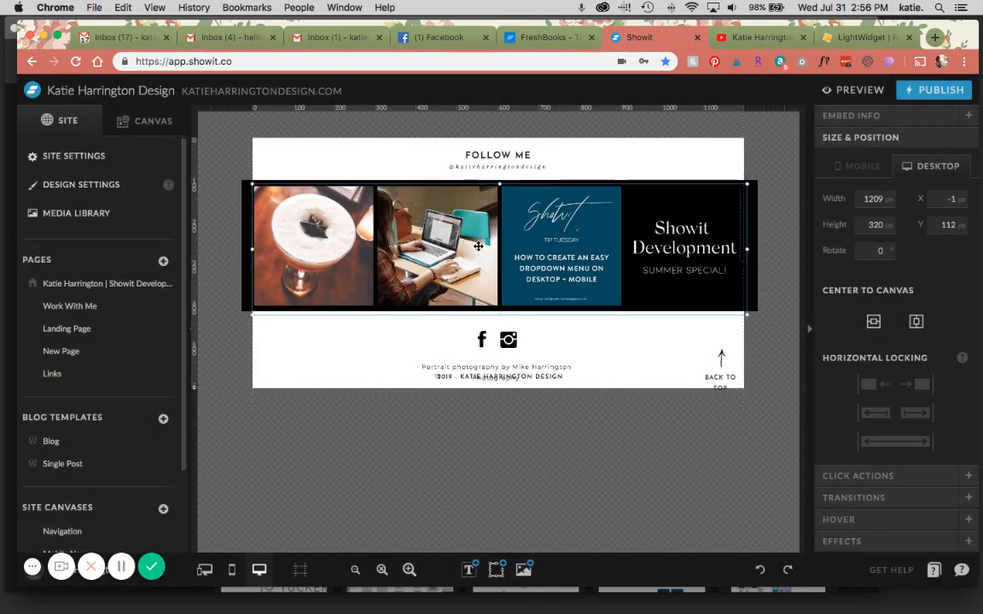
left_click(866, 37)
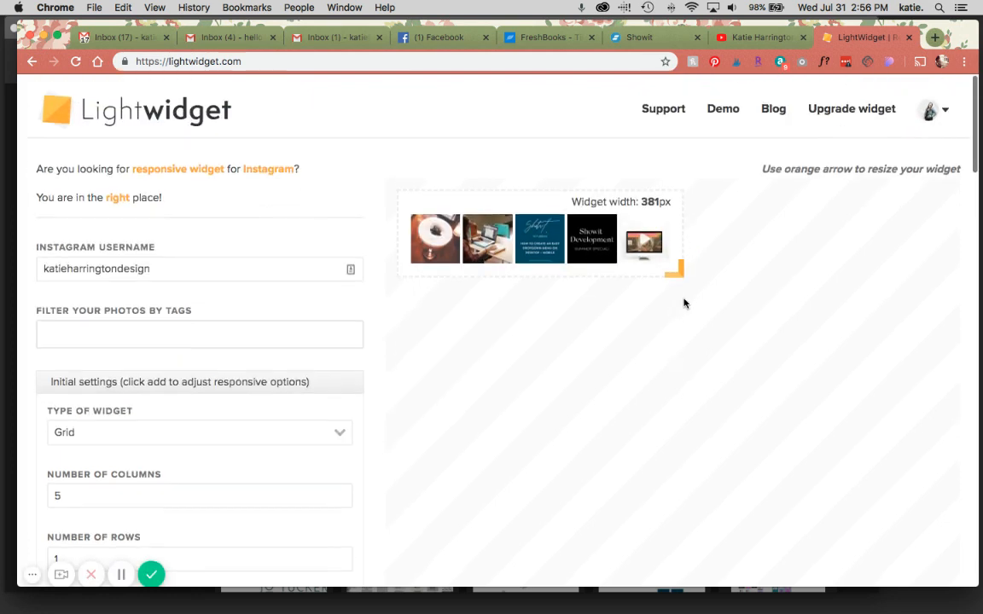
Step: Open the Upgraded widget from the saved widgets list for editing
left_click(929, 110)
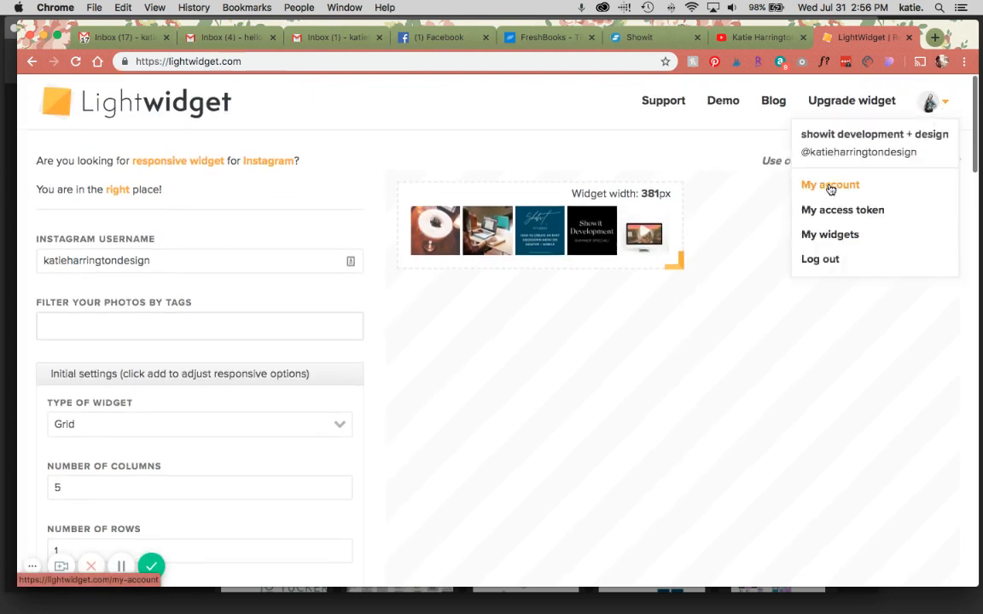
left_click(829, 233)
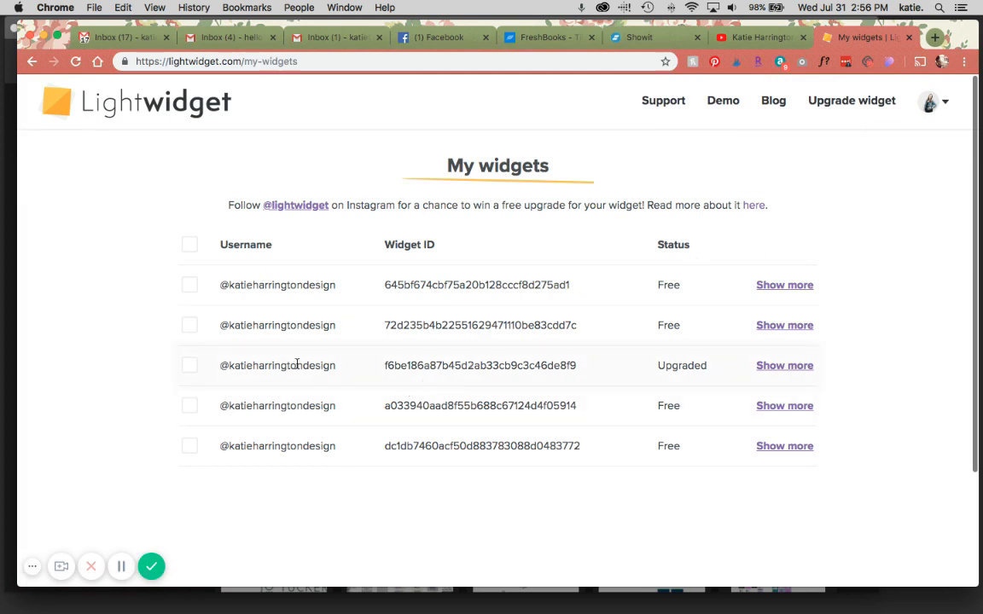
left_click(783, 365)
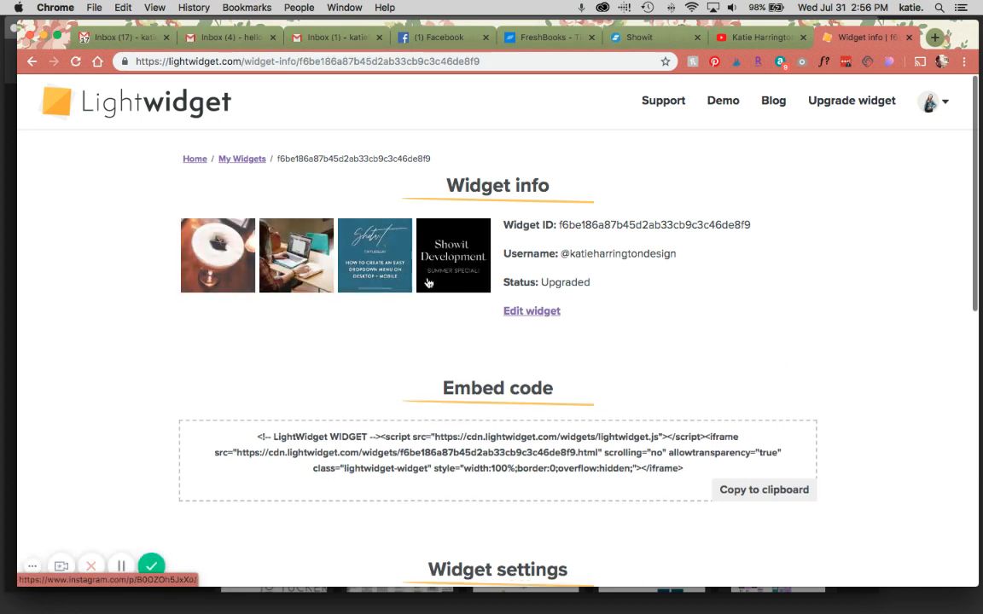
mouse_move(531, 311)
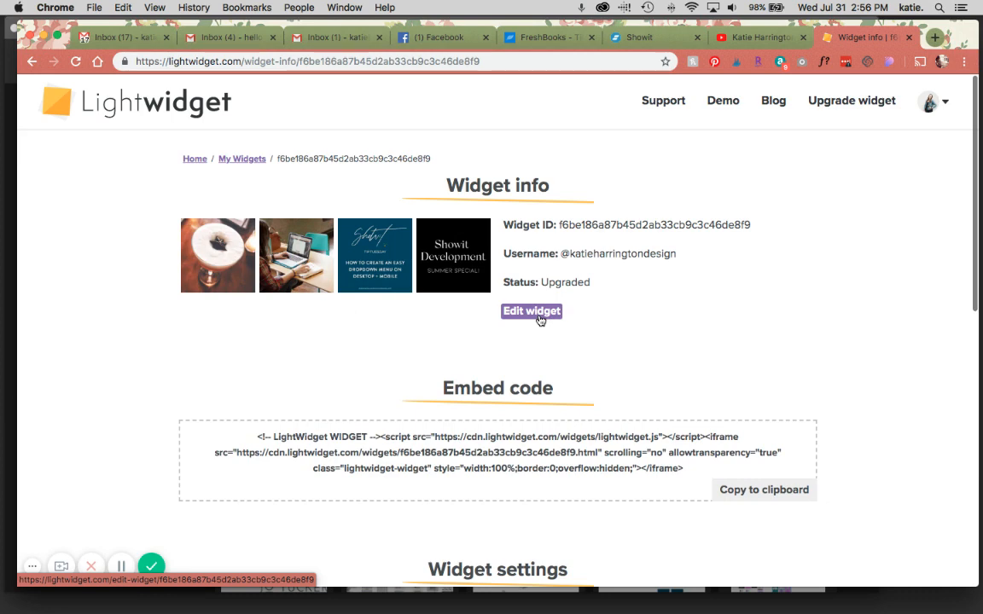
left_click(531, 310)
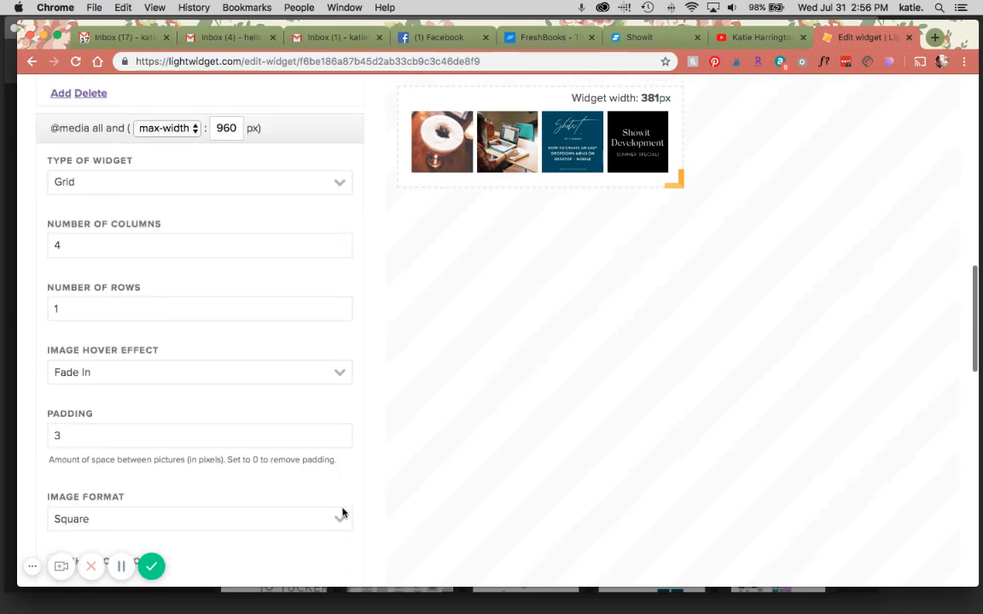
Step: Refresh the upgraded widget's five-post preview, widen it to about 699 px, and save
scroll("down", 3)
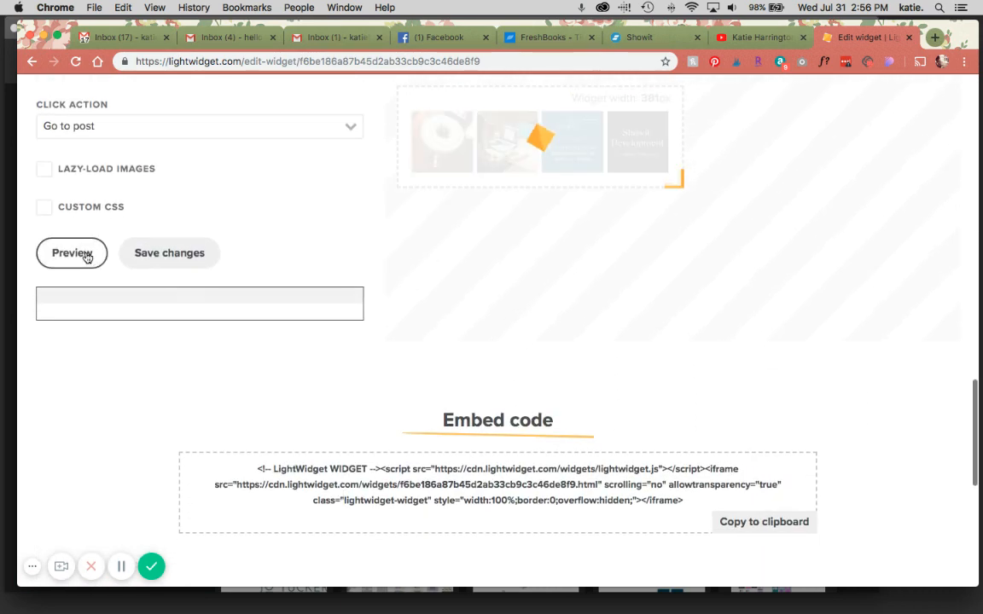
left_click(72, 253)
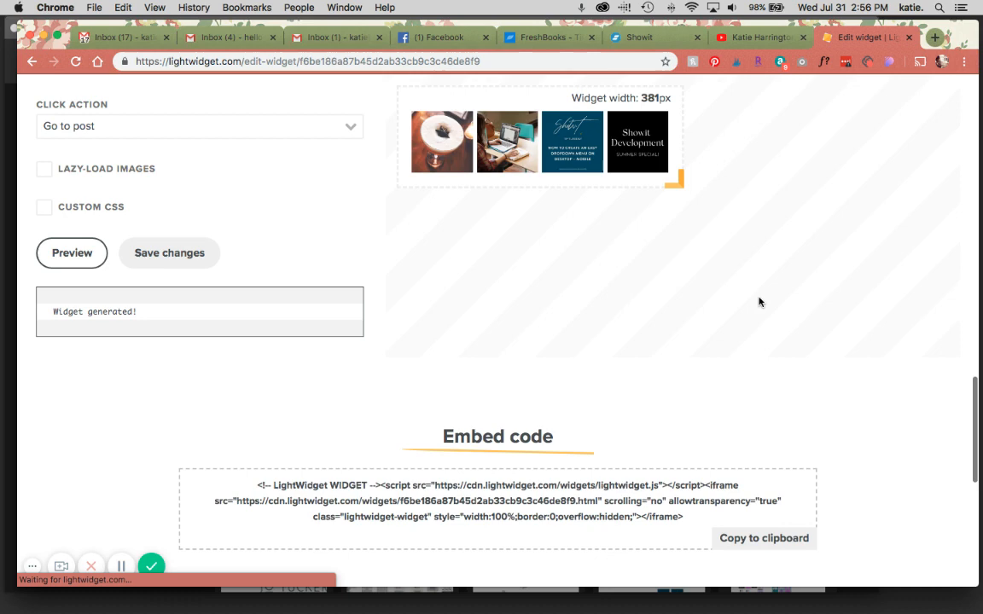
scroll("up", 3)
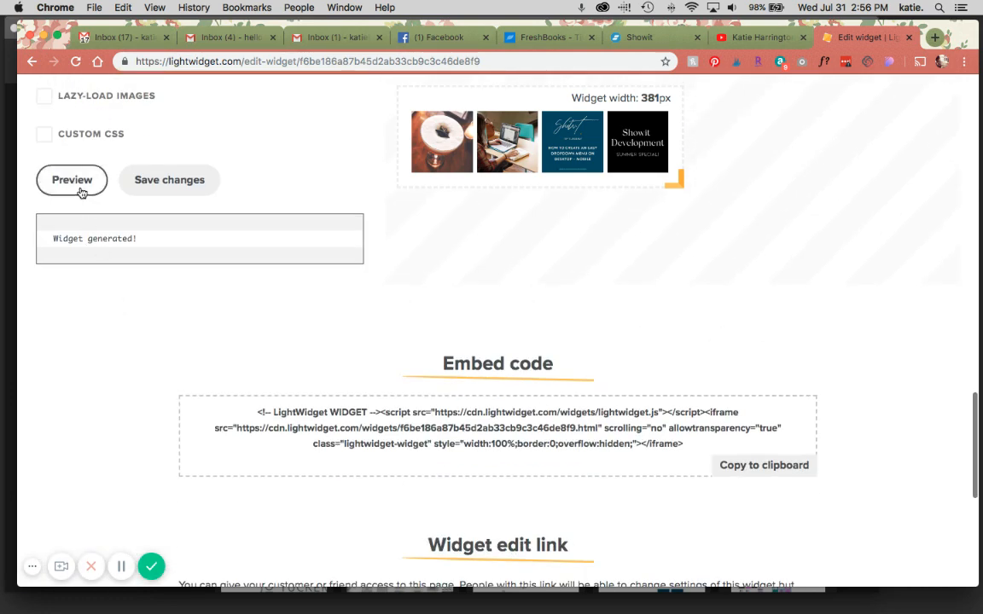
left_click(71, 180)
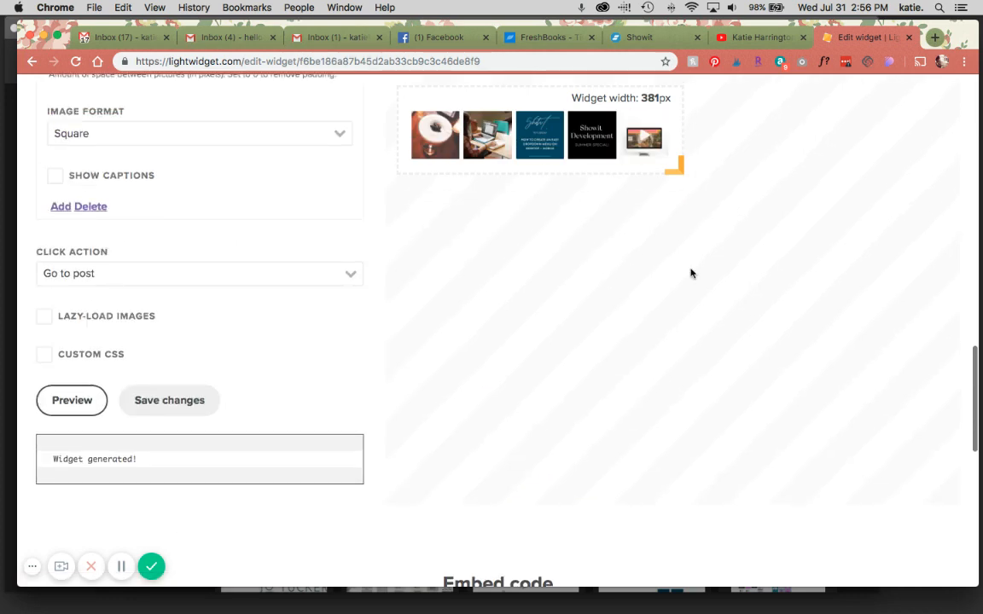
left_click_drag(674, 167, 892, 210)
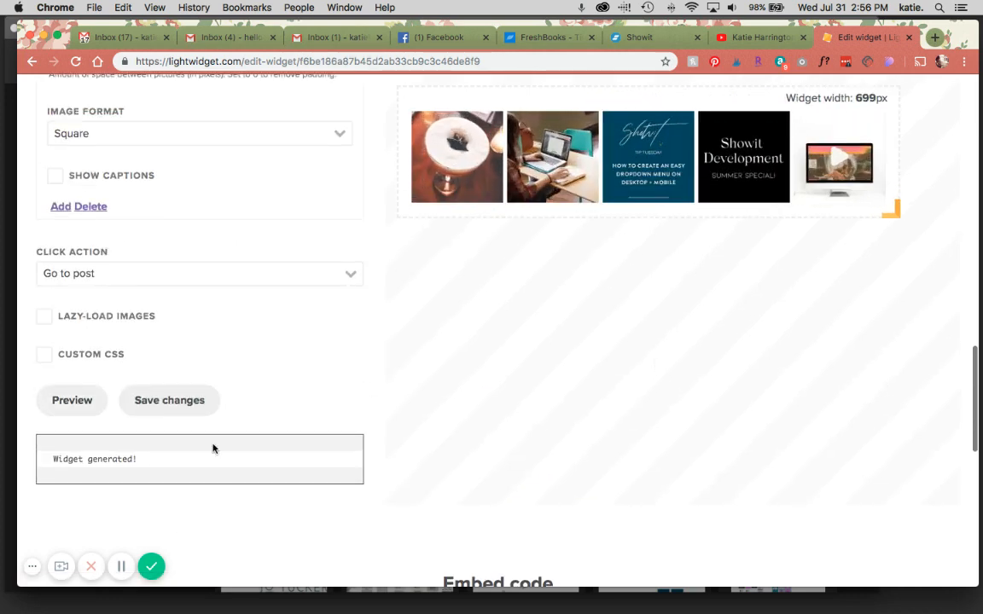
left_click(169, 400)
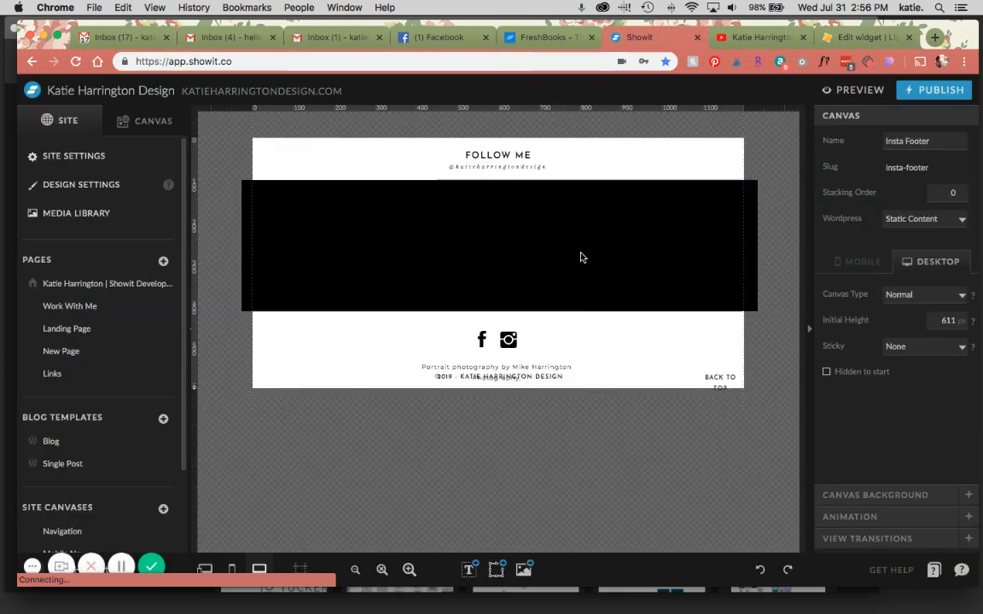
Step: Copy the saved widget's embed code to the clipboard
left_click(866, 37)
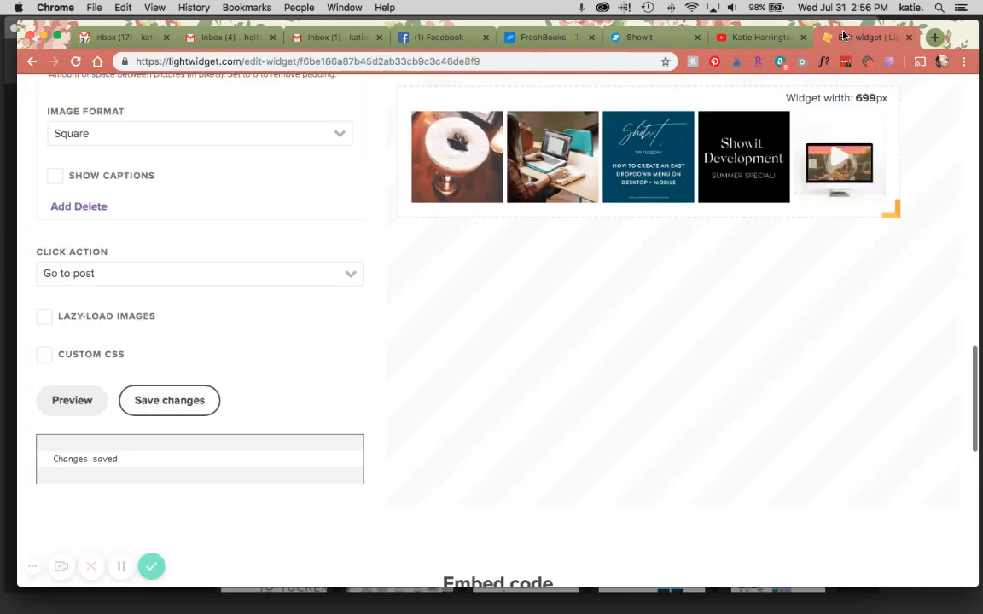
scroll("down", 3)
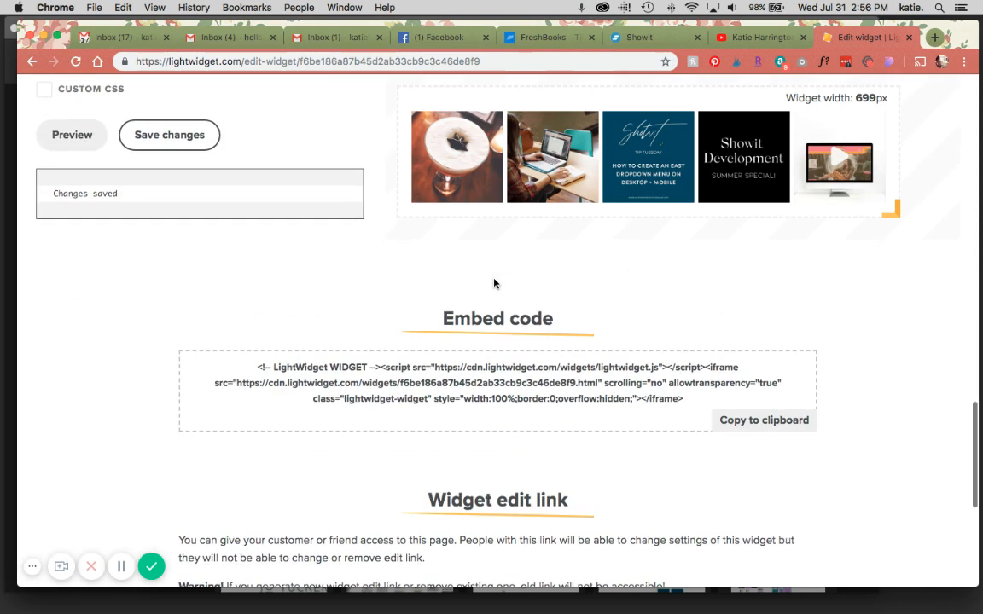
left_click(762, 420)
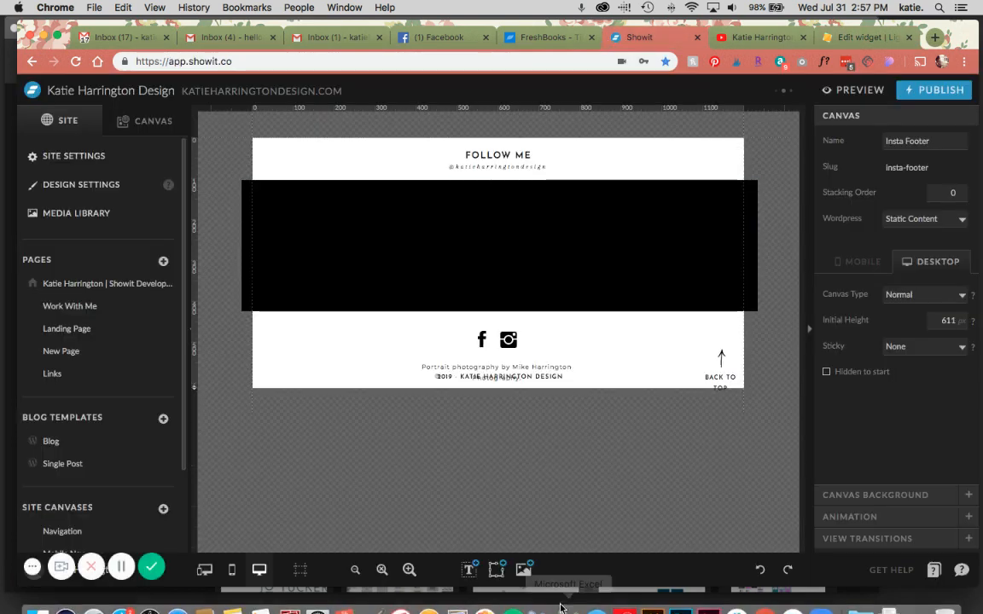
Step: Add an Embed Code element with the feed code, stretch it across the black band, and preview
left_click(496, 570)
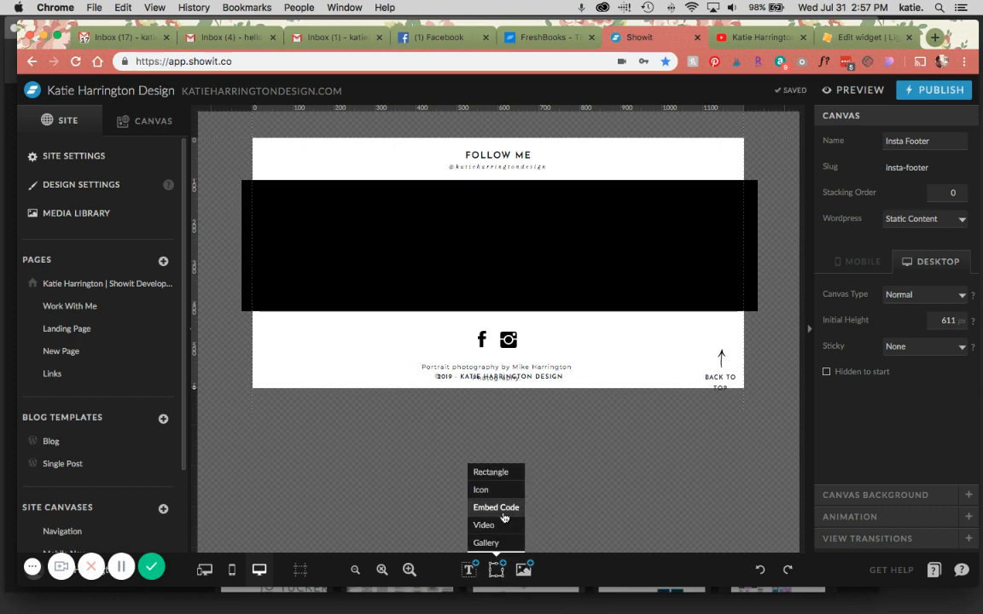
left_click(495, 507)
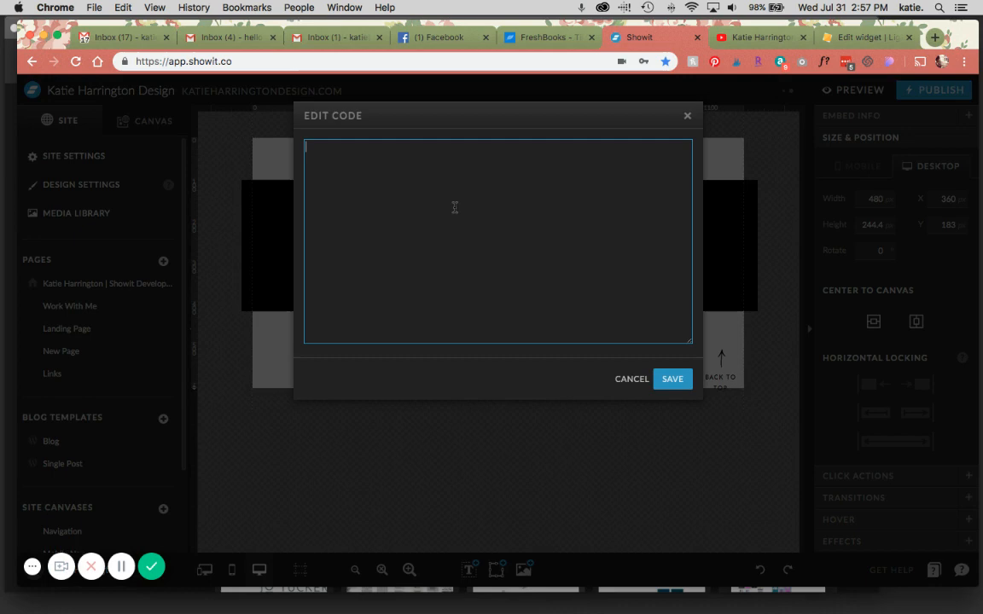
left_click(672, 379)
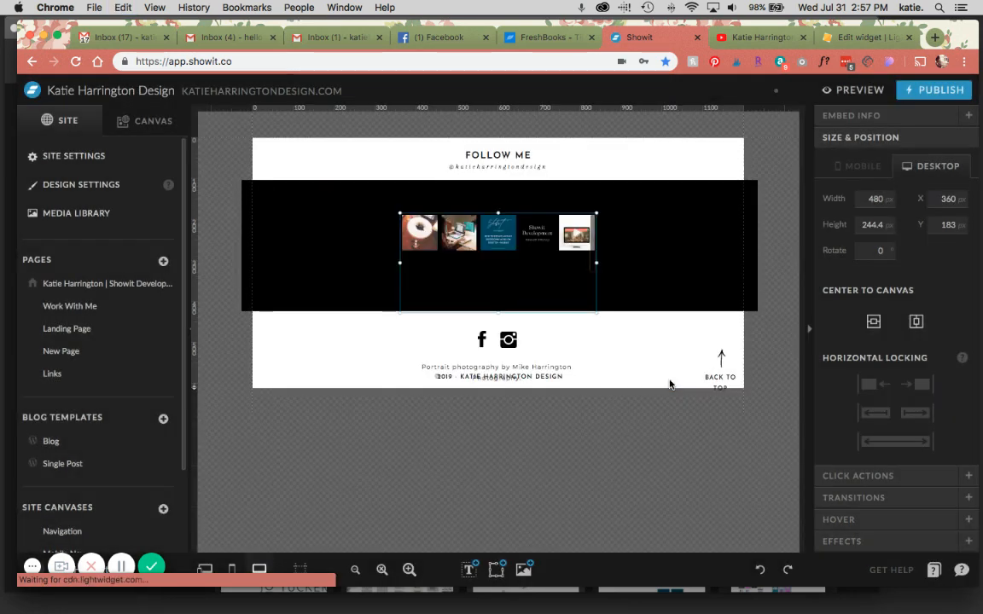
left_click_drag(497, 233, 371, 205)
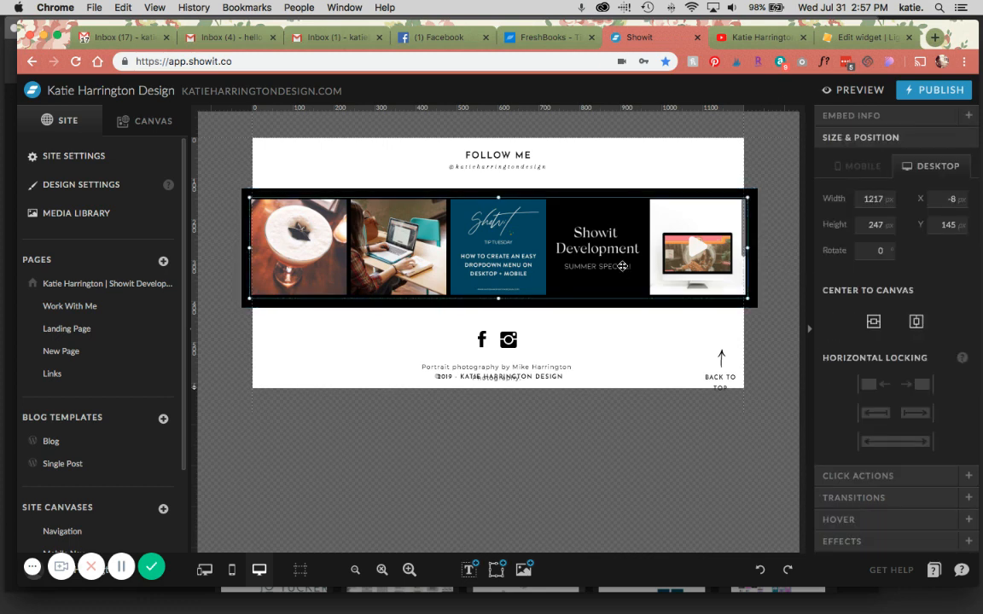
mouse_move(738, 284)
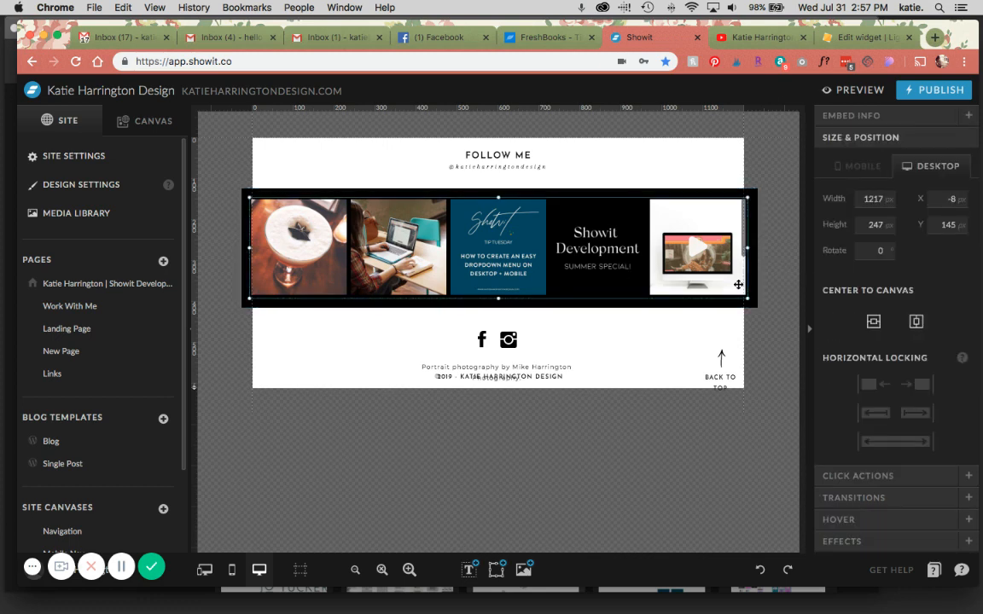
left_click(851, 89)
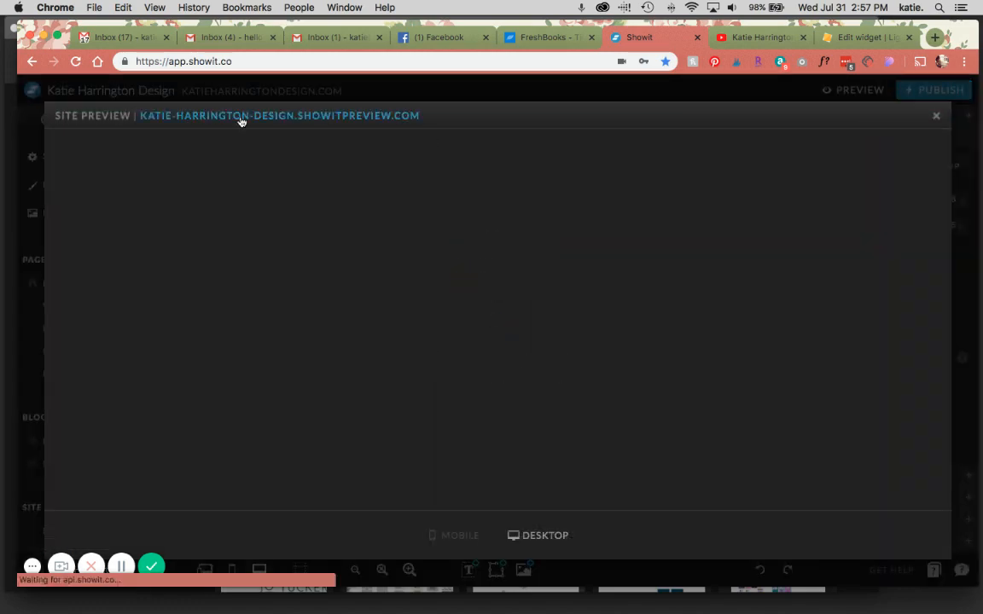
Step: Open the site preview in its own tab, view the five-post footer feed, and return
left_click(279, 115)
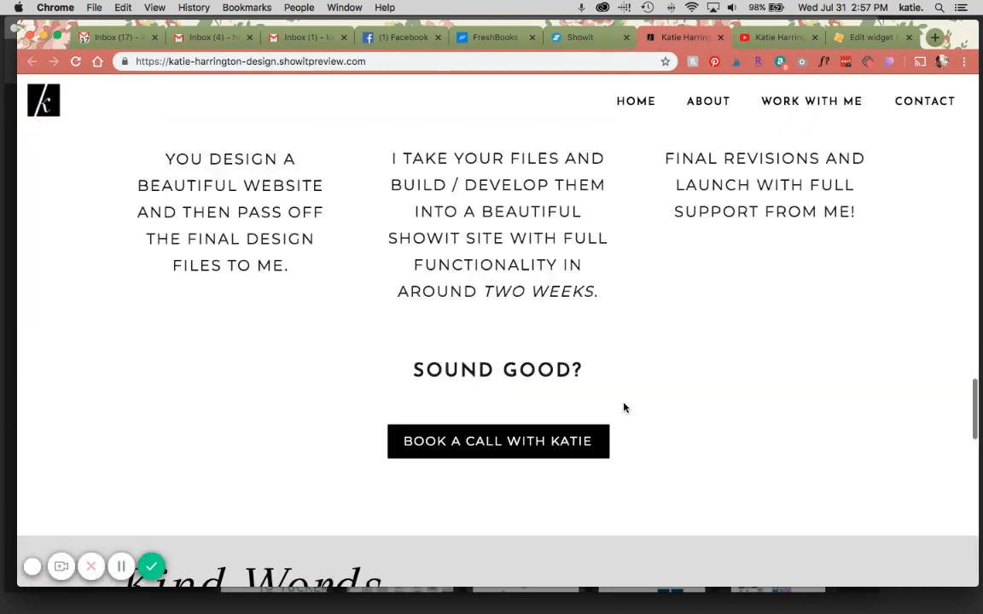
scroll("down", 3)
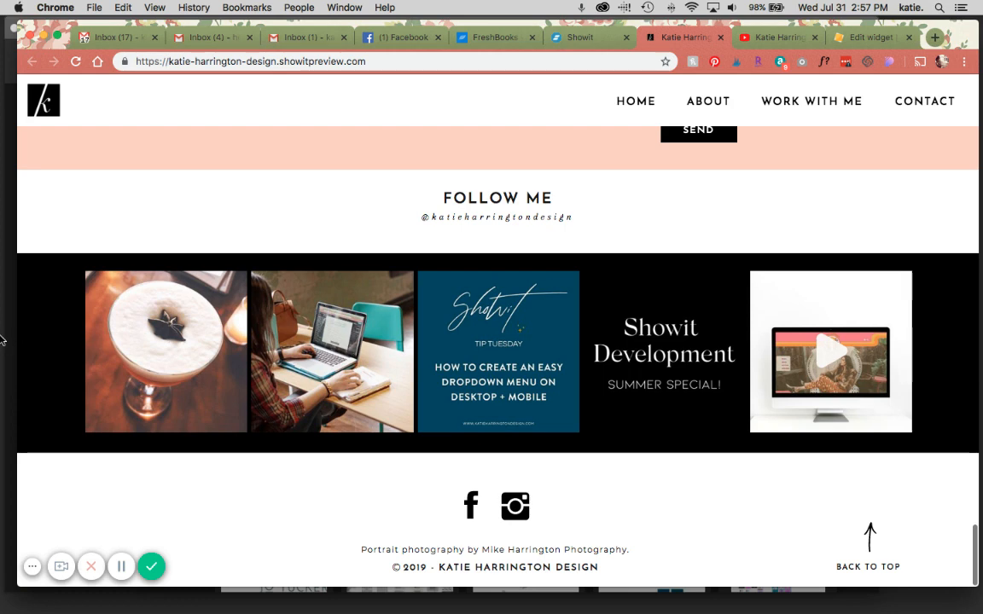
mouse_move(106, 350)
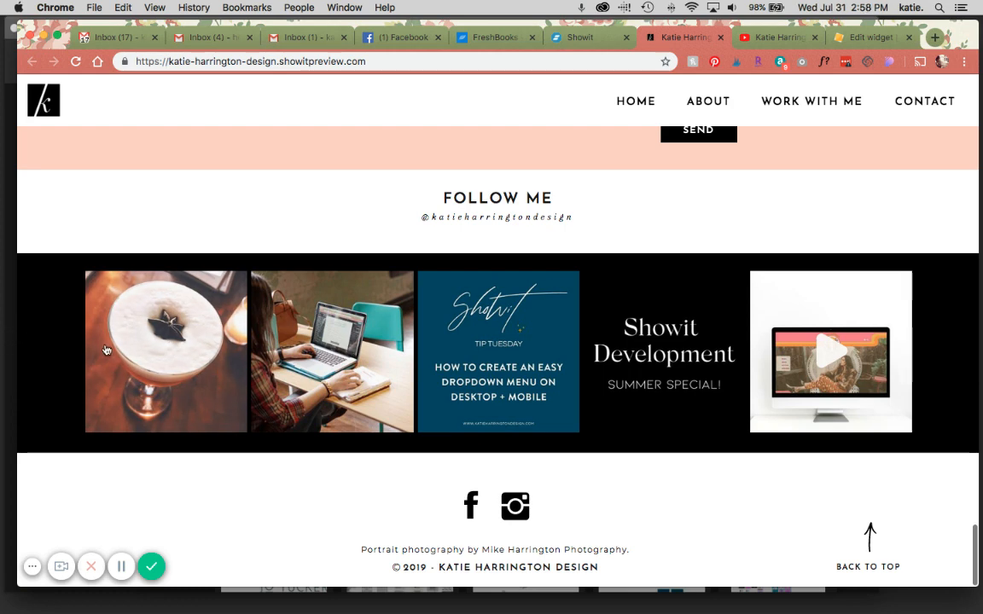
mouse_move(84, 332)
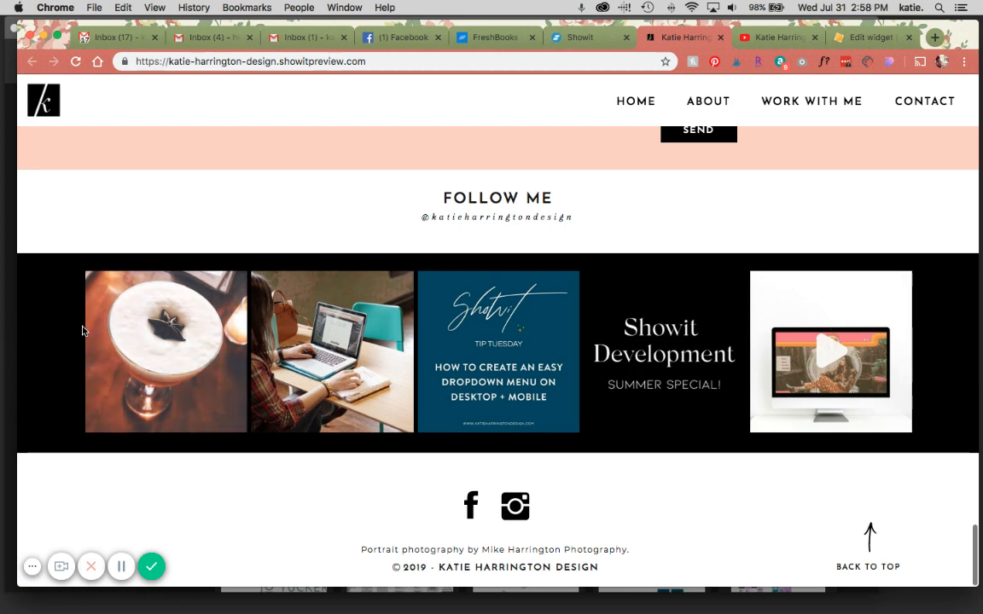
mouse_move(669, 251)
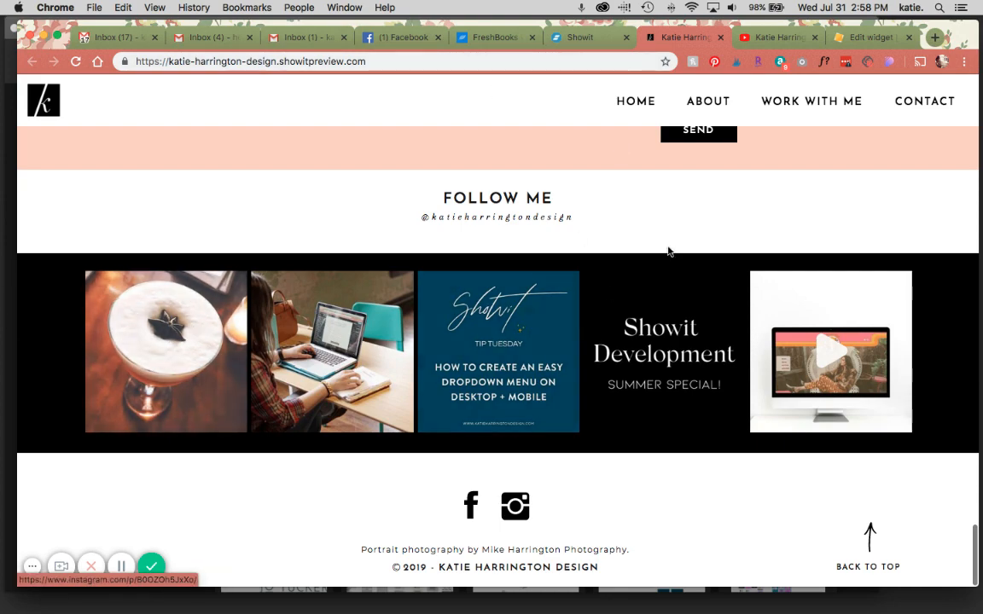
left_click(580, 36)
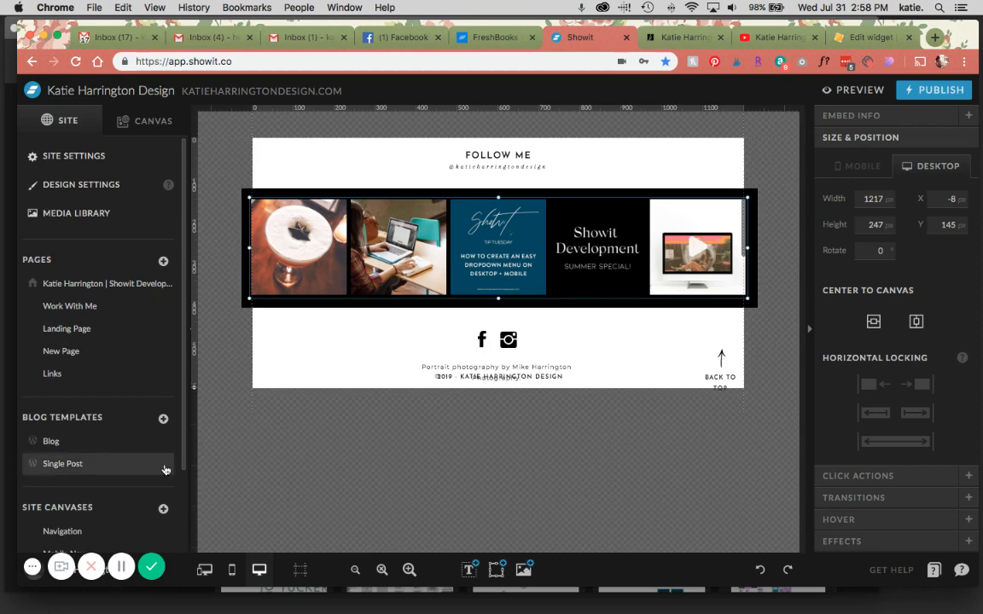
Step: Switch to the split mobile/desktop view and deselect the feed on the mobile layout
left_click(231, 570)
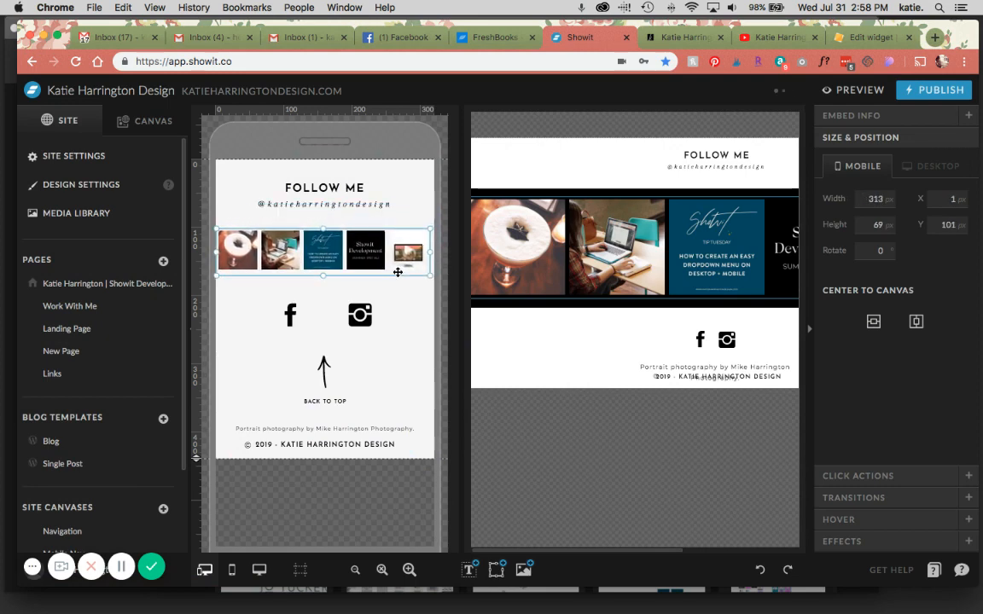
left_click(915, 322)
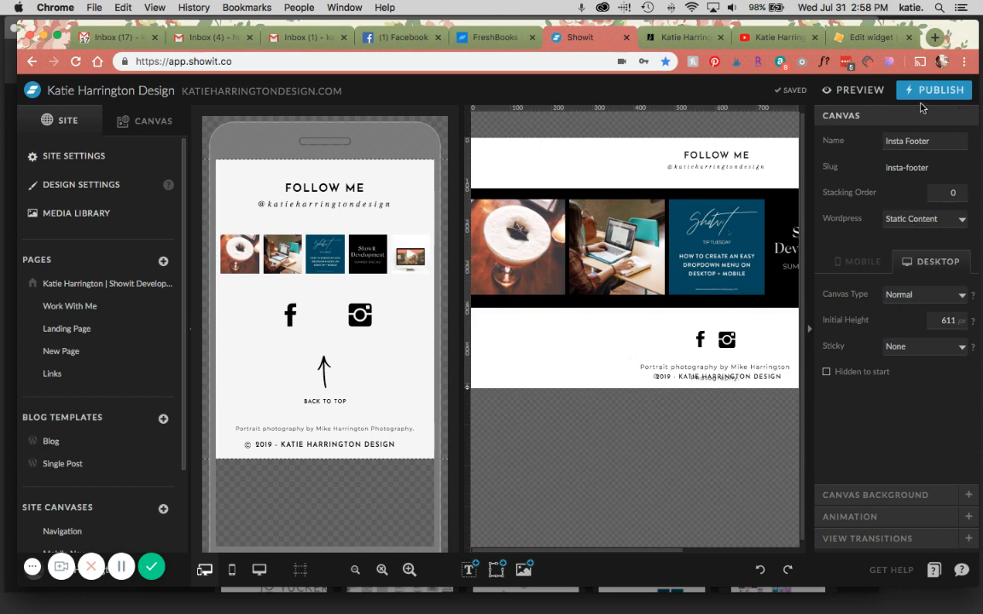
Step: Publish the site and open the cocktail post from the live footer feed
left_click(934, 90)
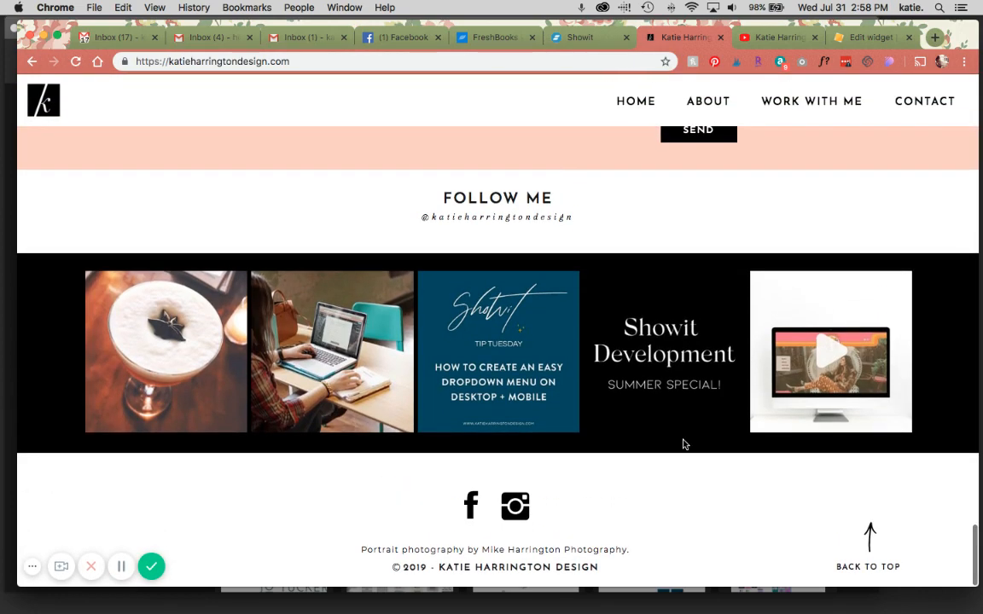
mouse_move(691, 380)
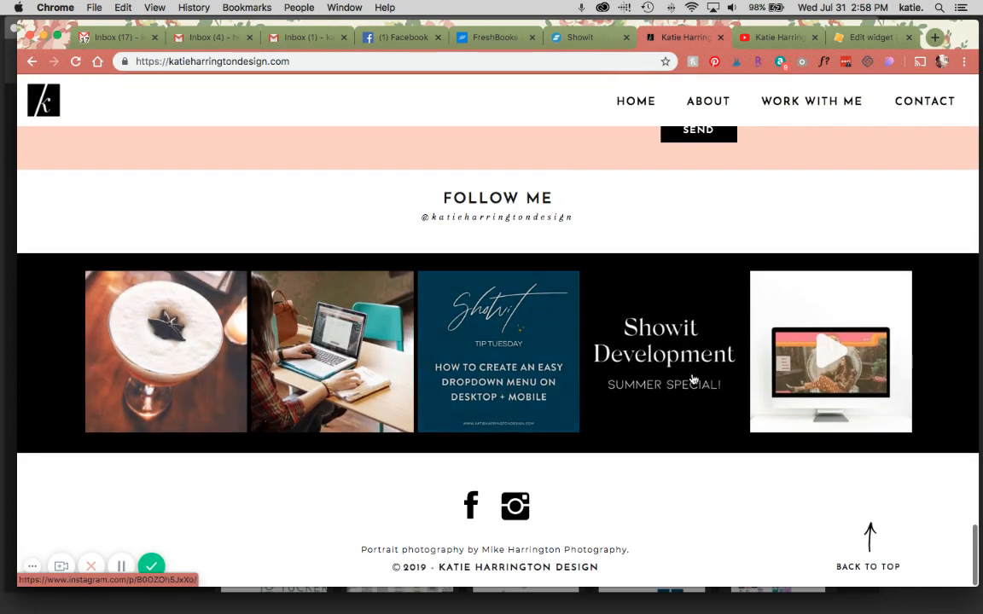
left_click(166, 351)
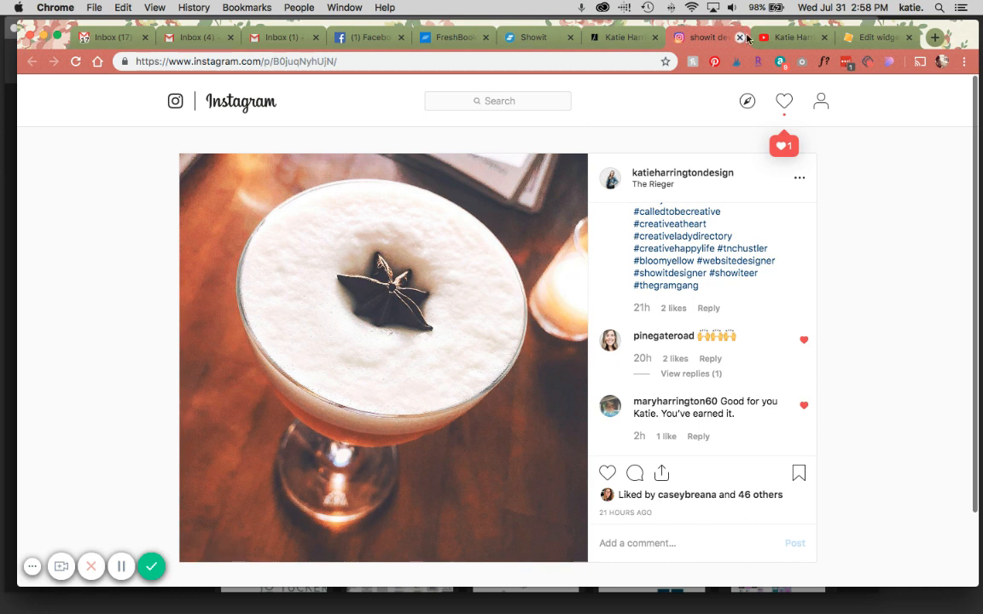
mouse_move(122, 556)
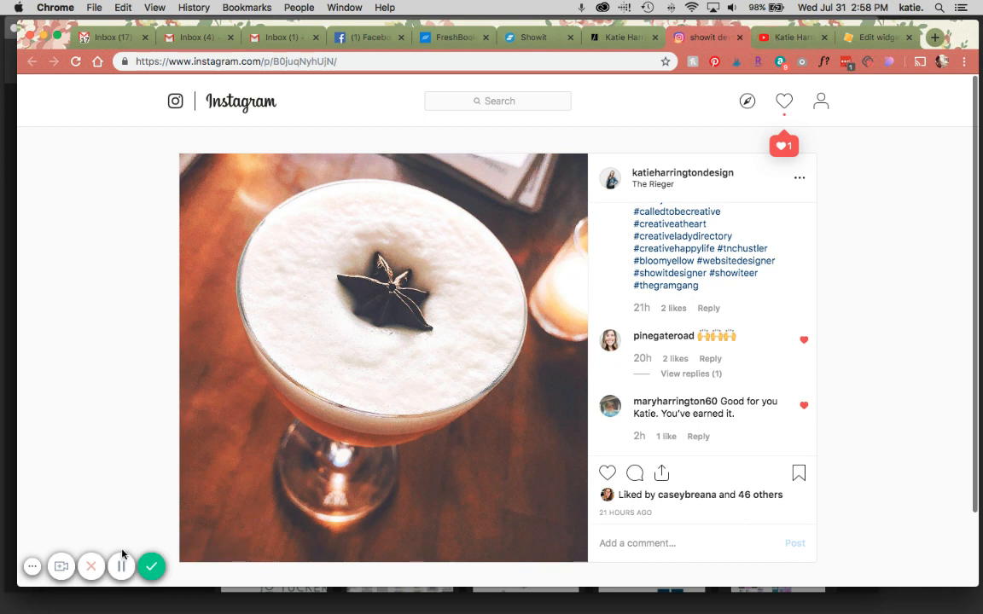